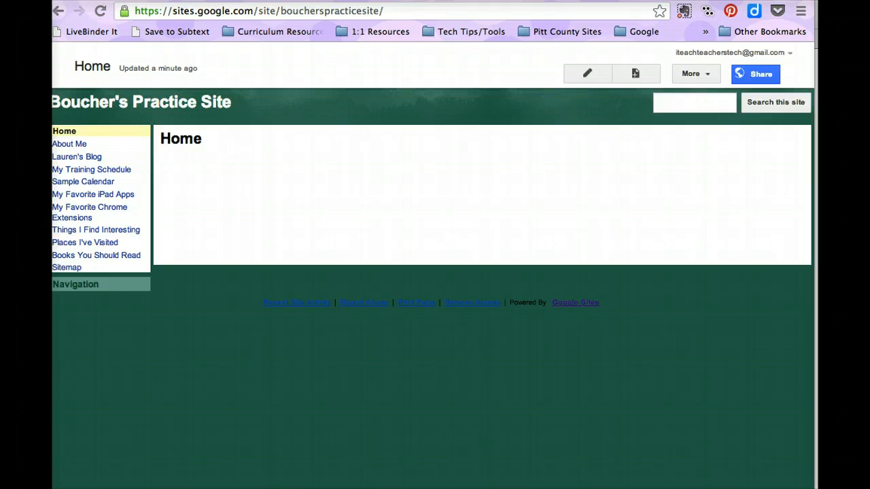
mouse_move(142, 459)
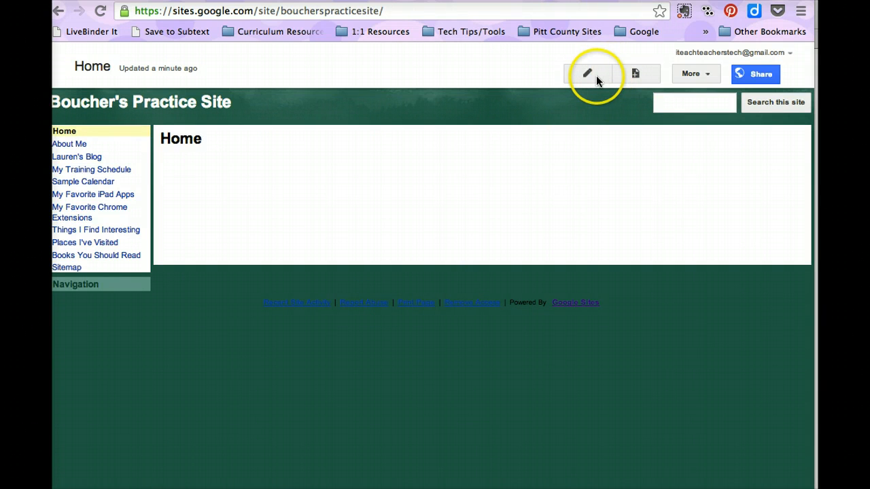
Step: Start editing the Home page of Boucher's Practice Site
left_click(587, 74)
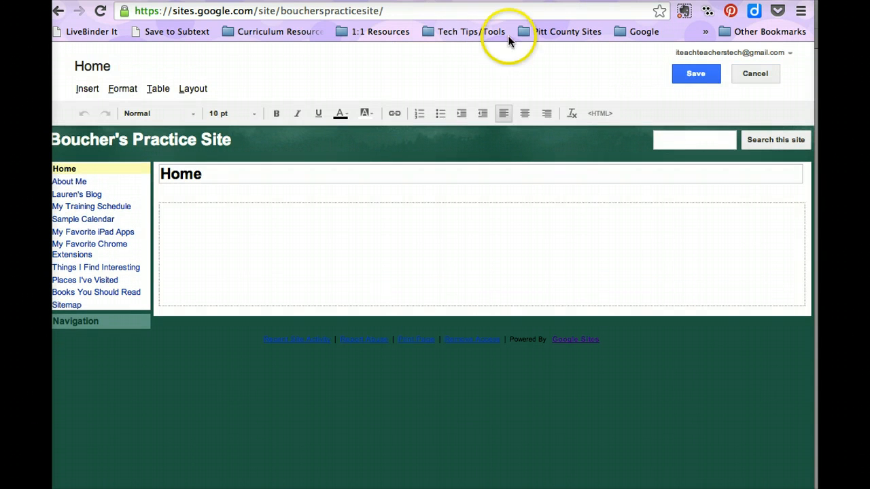
Step: Show the Insert menu with its images, links, gadgets and Google items
left_click(87, 88)
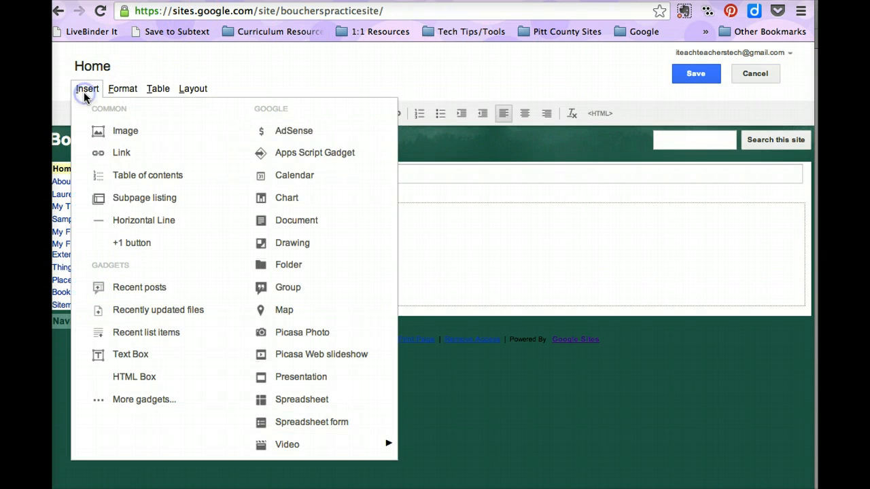
mouse_move(157, 275)
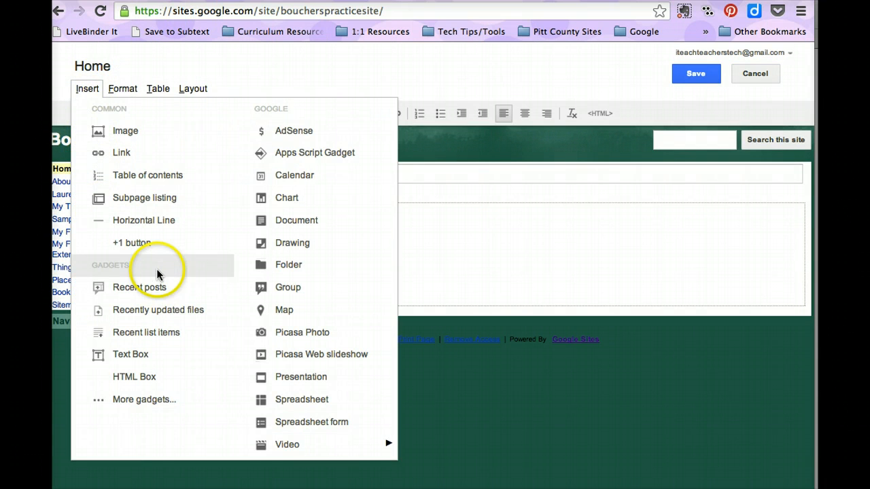
mouse_move(190, 291)
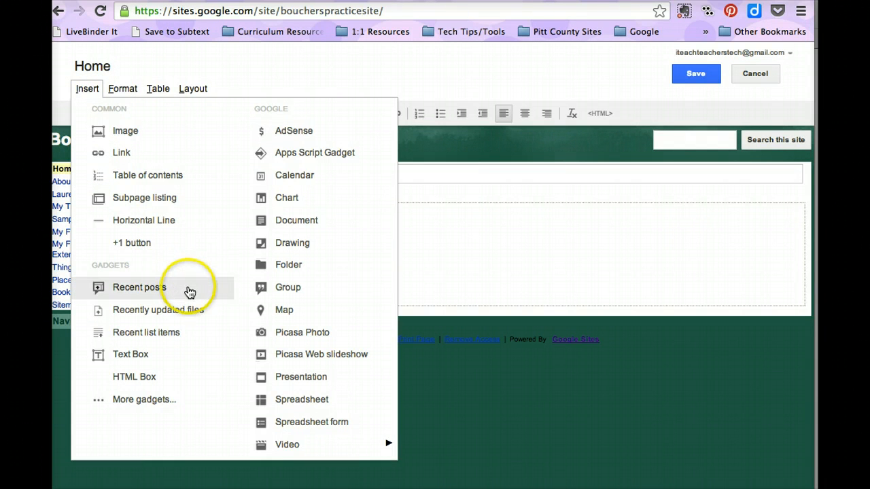
mouse_move(220, 318)
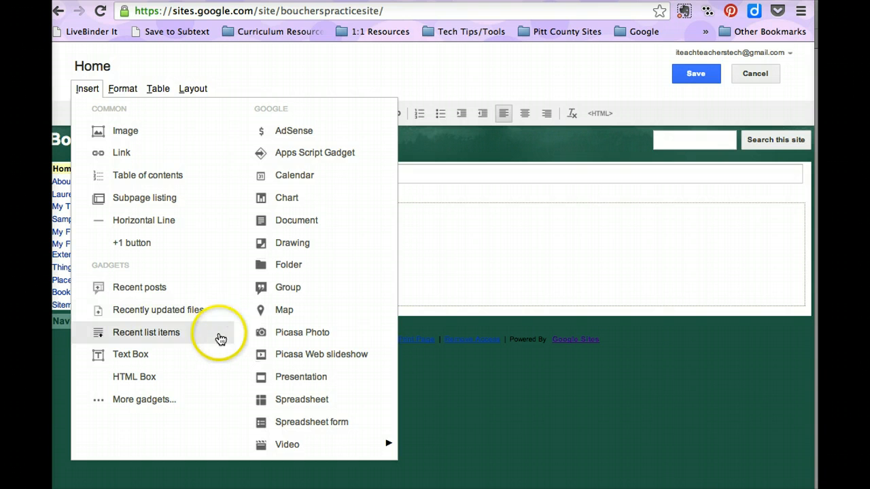
mouse_move(222, 356)
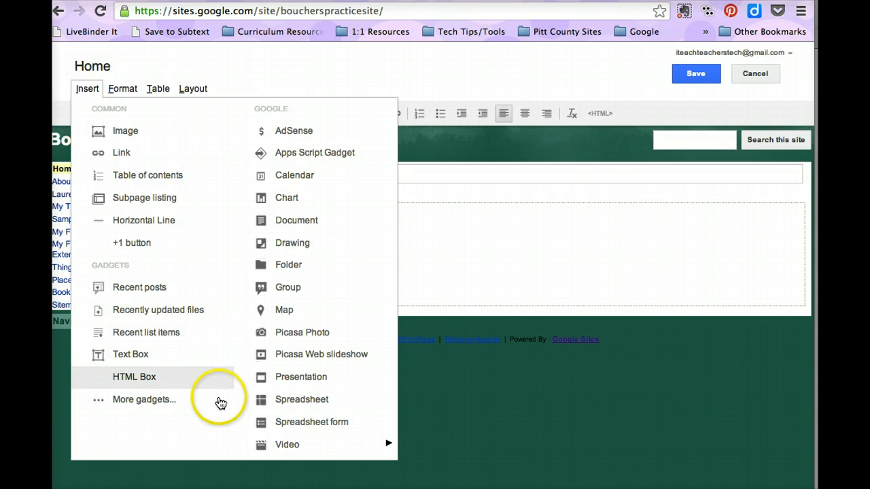
mouse_move(215, 331)
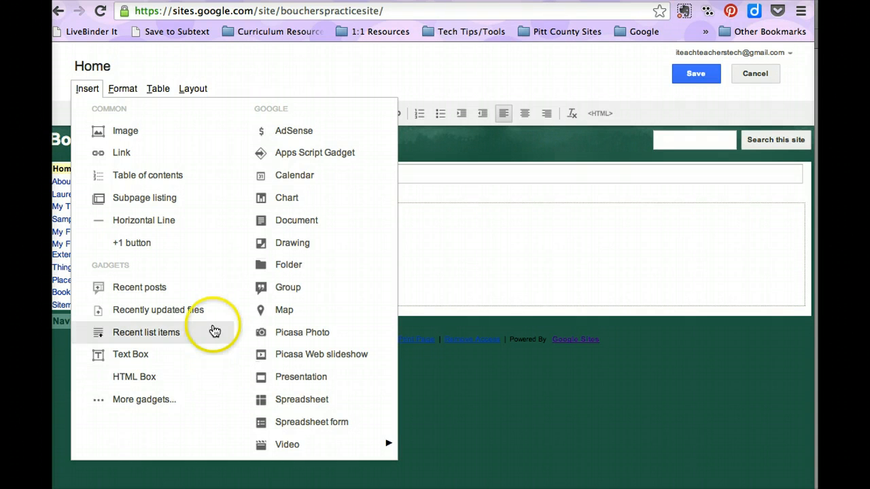
mouse_move(212, 296)
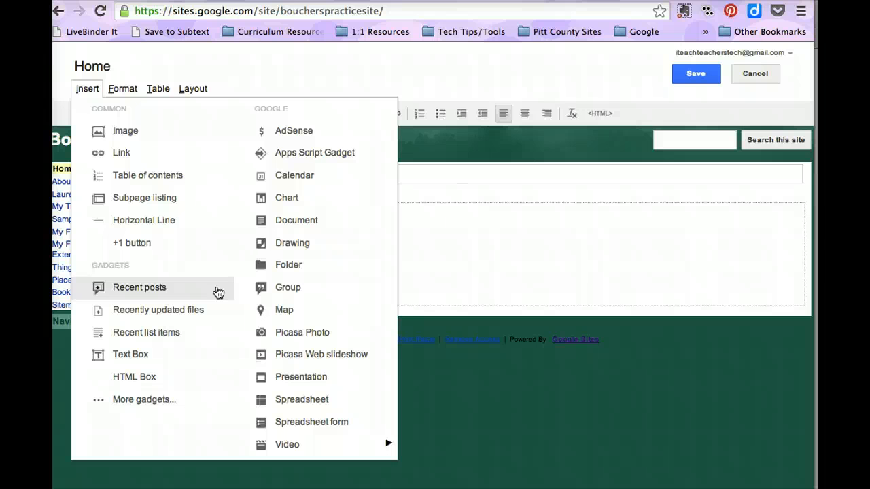
mouse_move(157, 310)
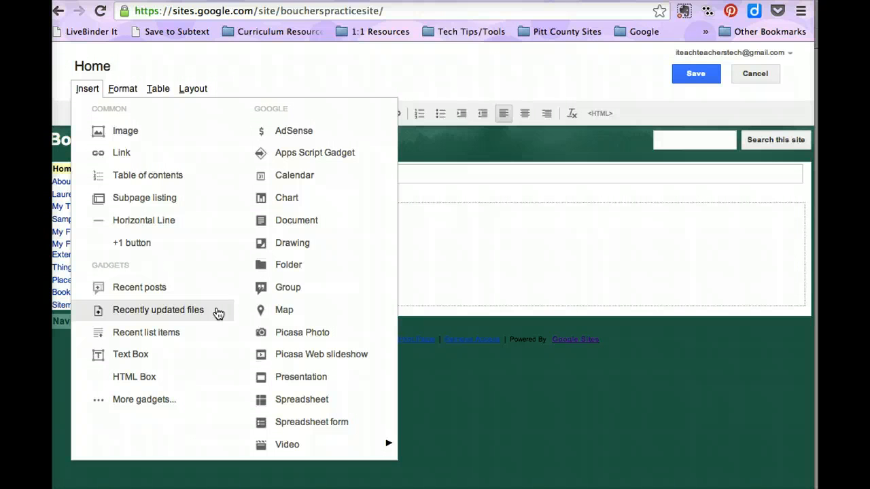
mouse_move(215, 331)
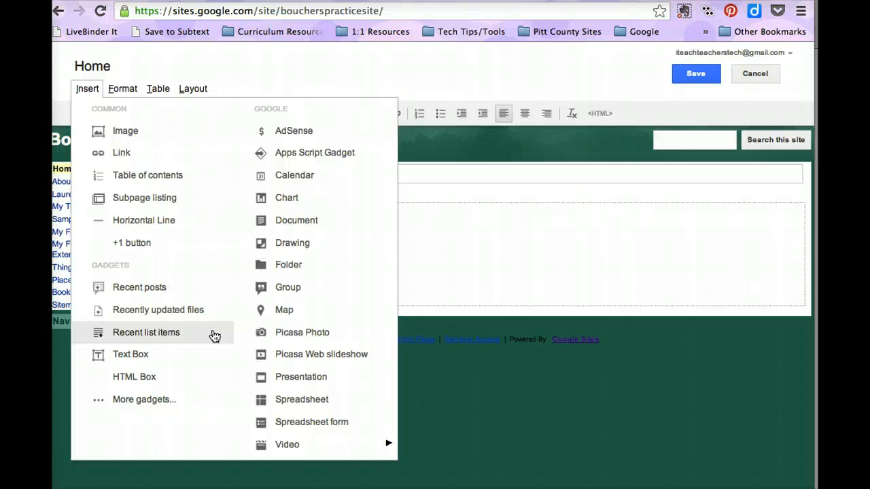
mouse_move(204, 293)
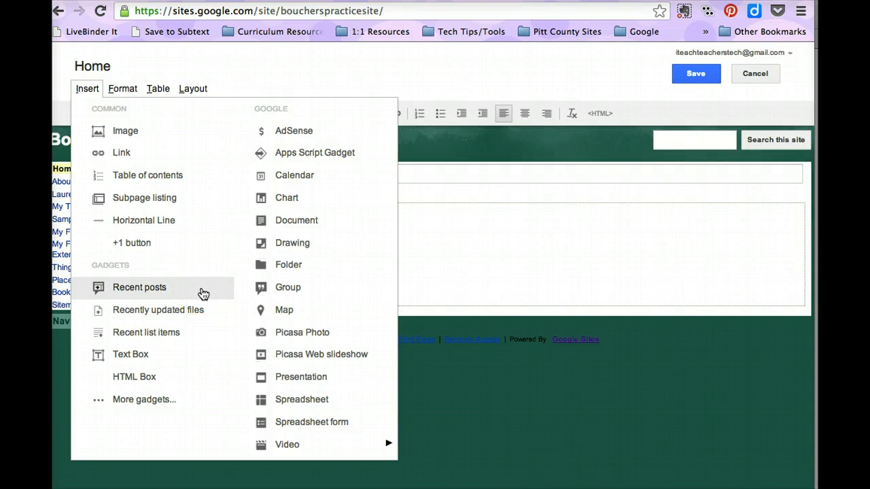
Step: Configure a Recent posts gadget from Lauren's Blog, short snippets, 3 posts displayed
left_click(138, 286)
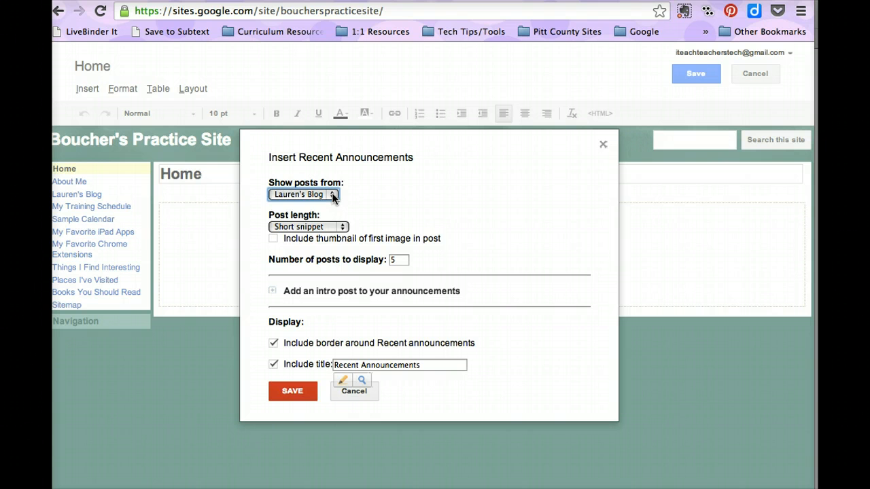
left_click(303, 194)
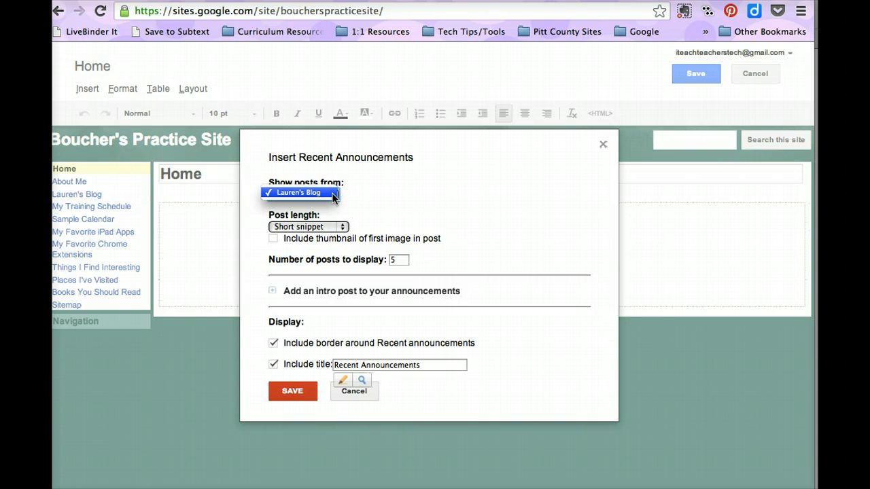
left_click(302, 193)
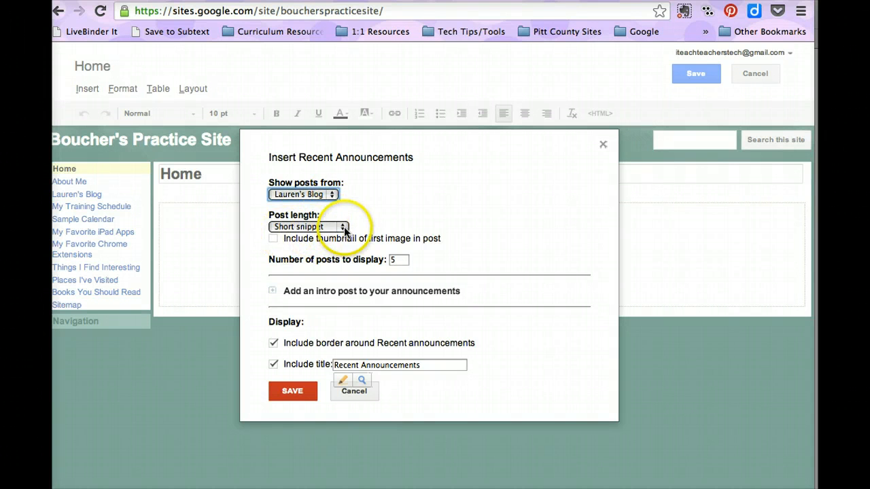
left_click(307, 226)
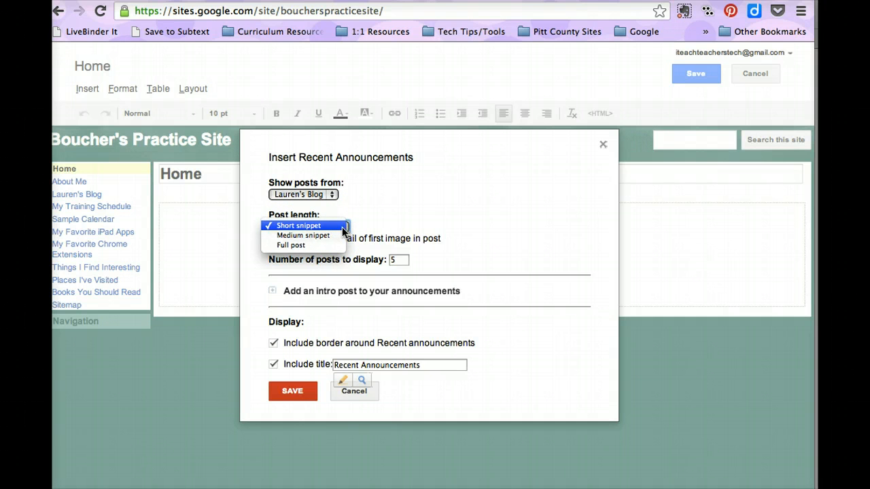
mouse_move(343, 231)
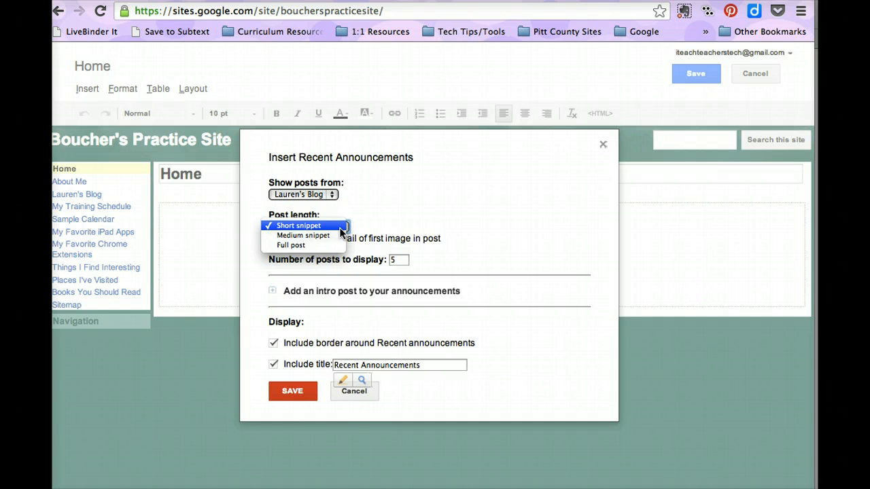
left_click(298, 225)
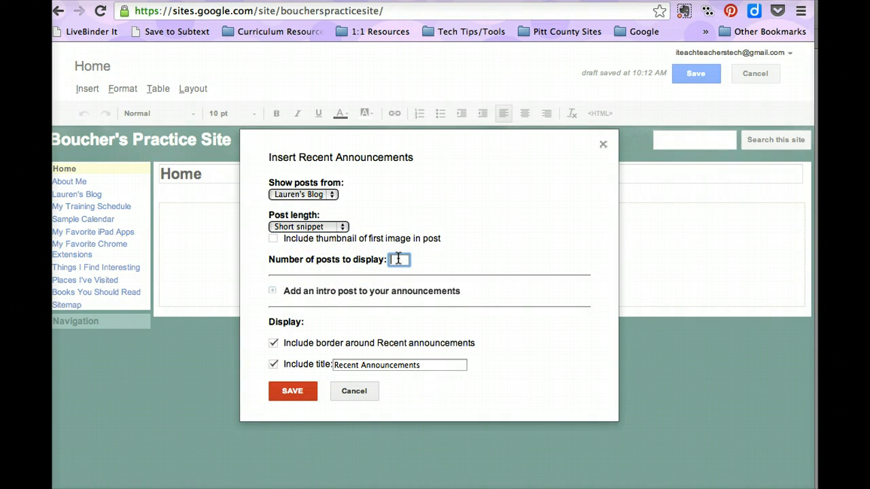
type("3")
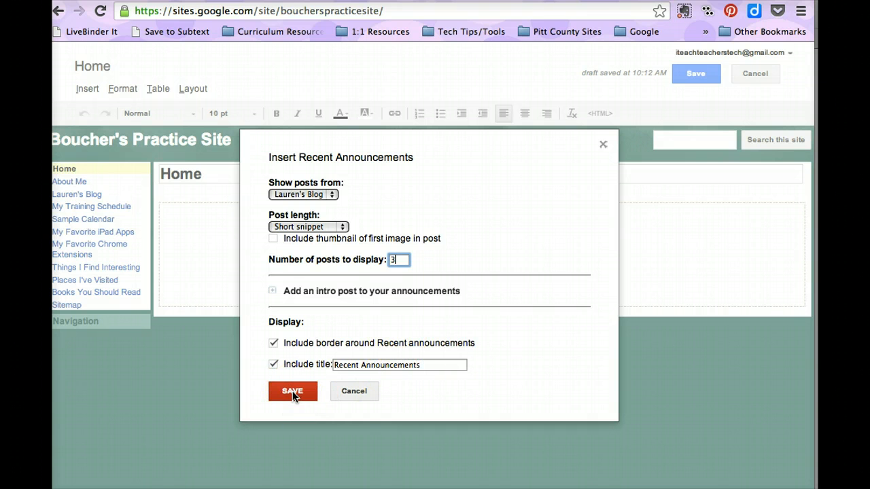
Step: Save the Recent announcements gadget into the Home page content area
left_click(292, 391)
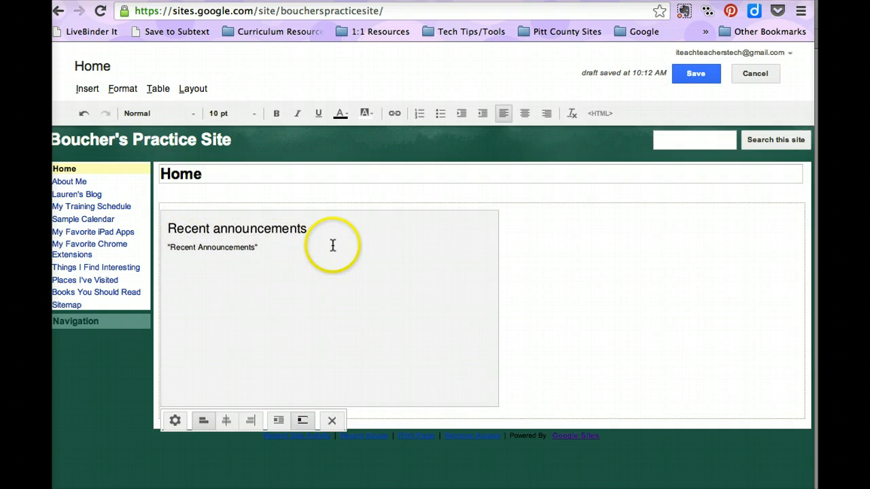
mouse_move(277, 420)
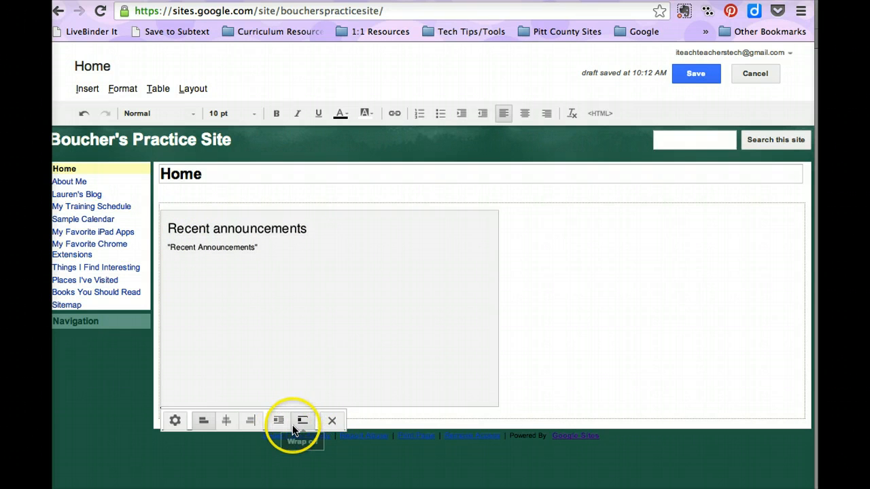
mouse_move(202, 420)
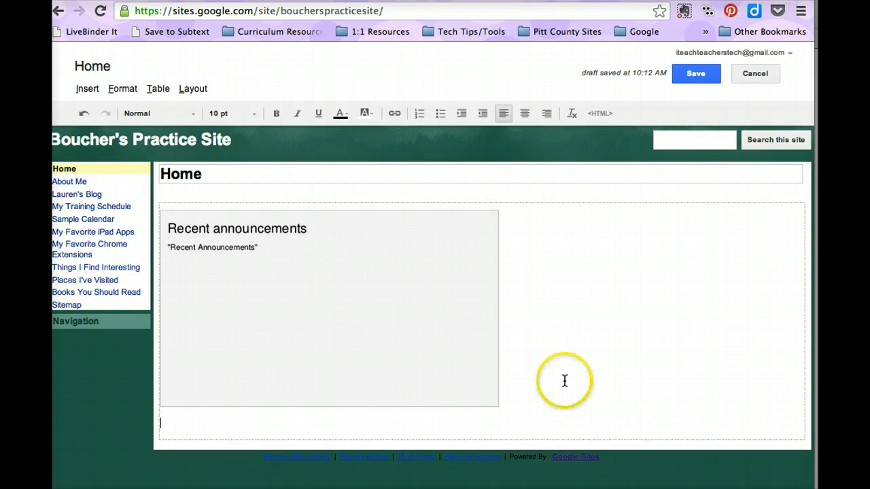
mouse_move(304, 147)
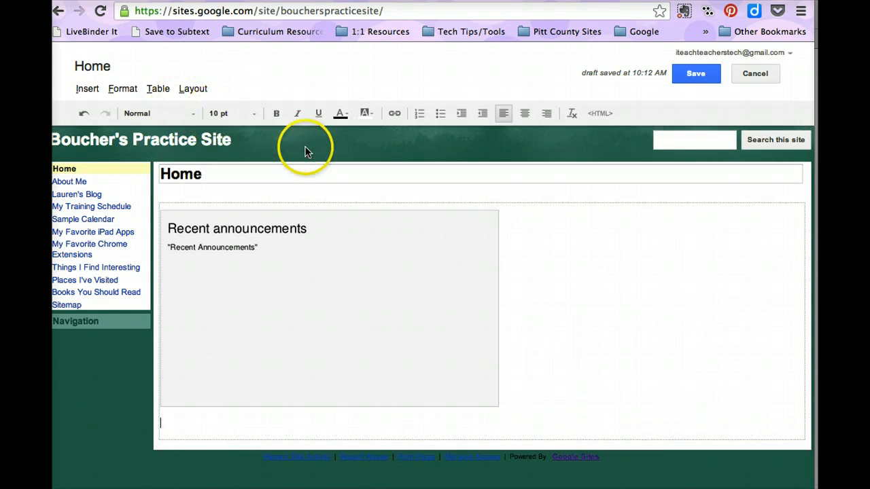
mouse_move(544, 397)
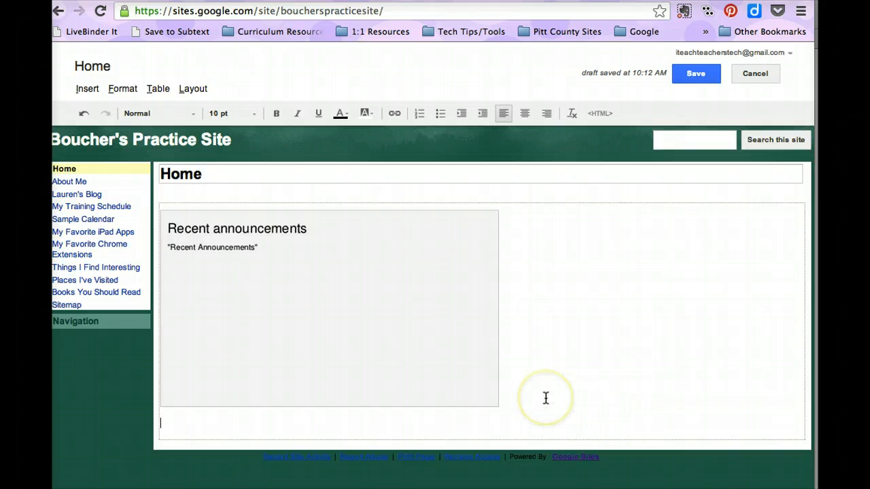
mouse_move(524, 420)
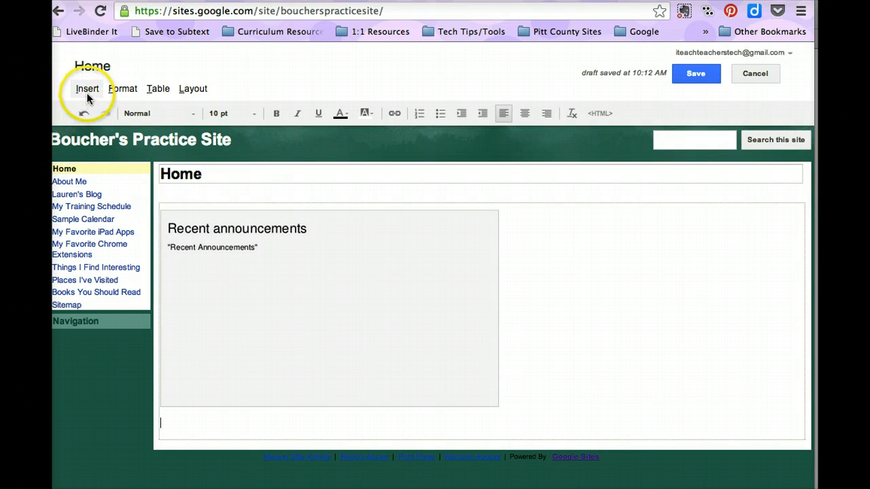
mouse_move(87, 88)
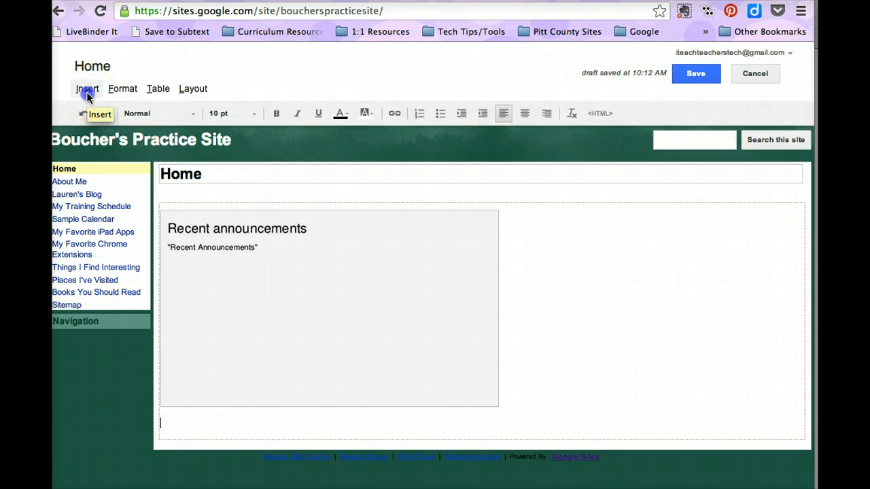
Step: Configure a Recently updated files gadget from Lesson Plans showing 3 files, titled Recent Files
left_click(87, 88)
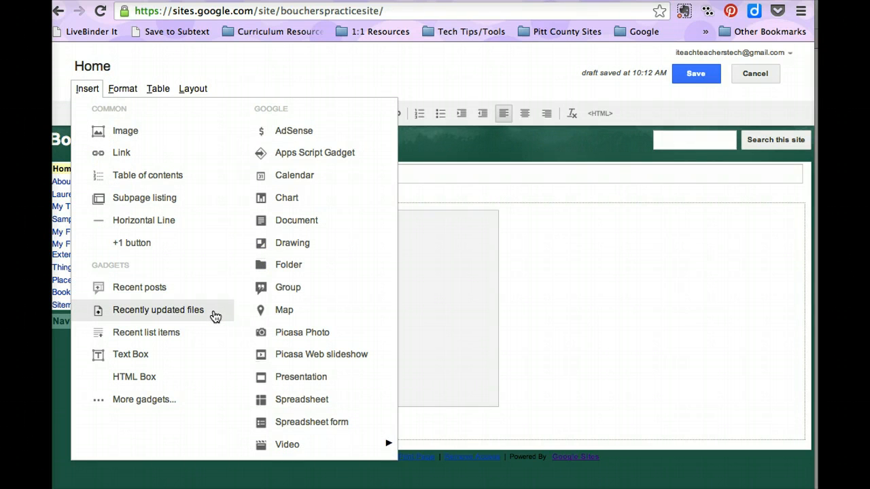
left_click(157, 310)
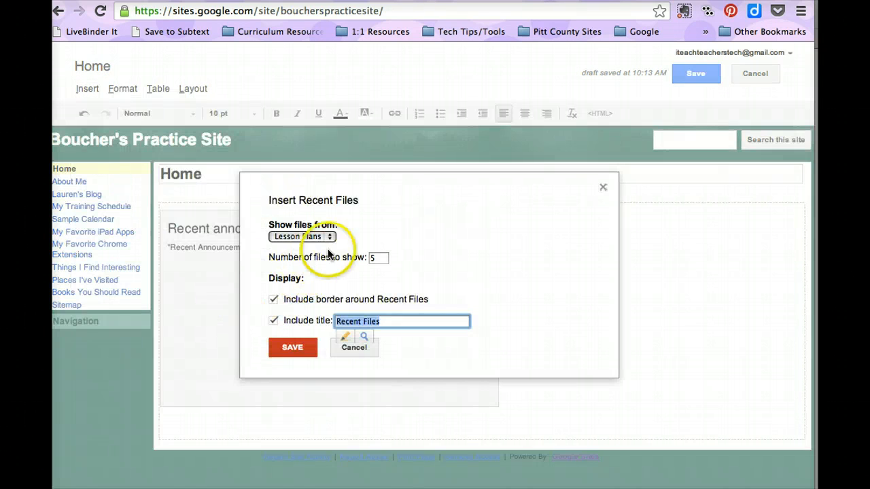
left_click(302, 236)
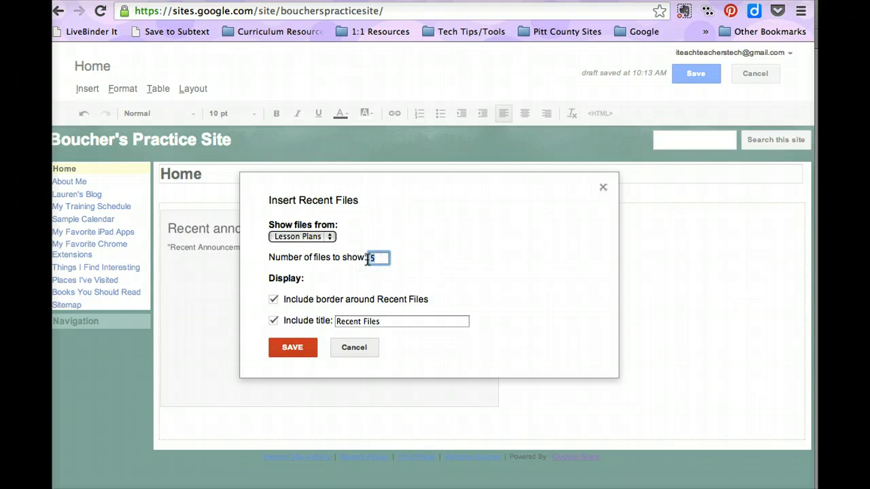
type("3")
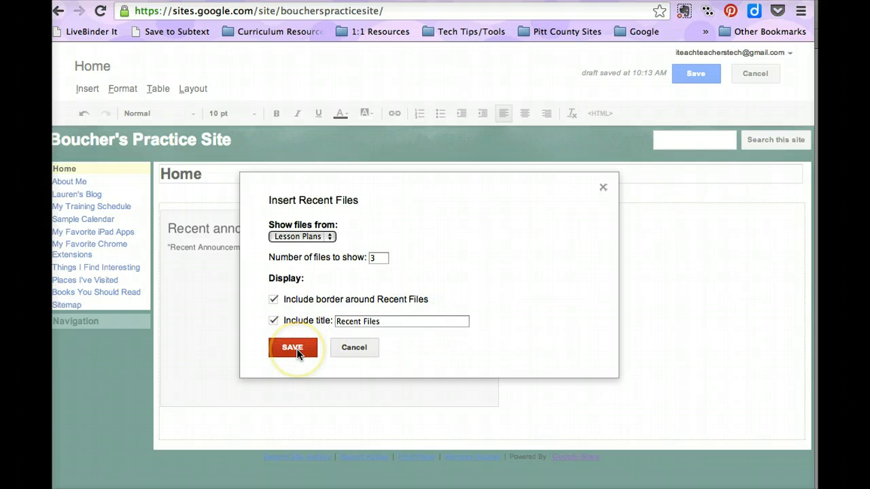
Step: Save the Recent Files gadget below Recent announcements and return to the Insert menu
left_click(292, 347)
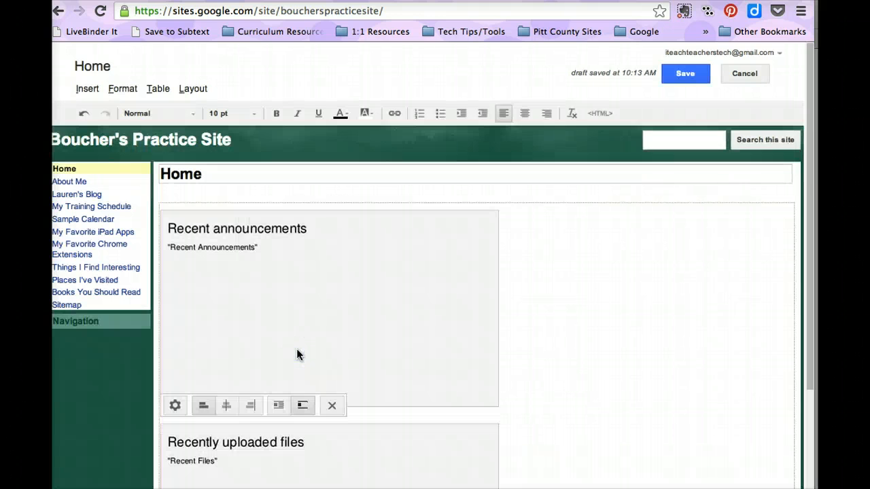
scroll("down", 3)
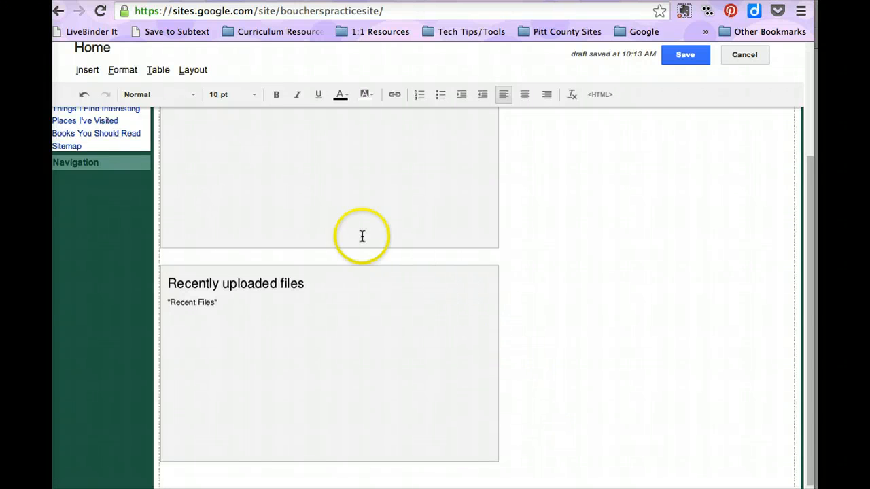
left_click(87, 70)
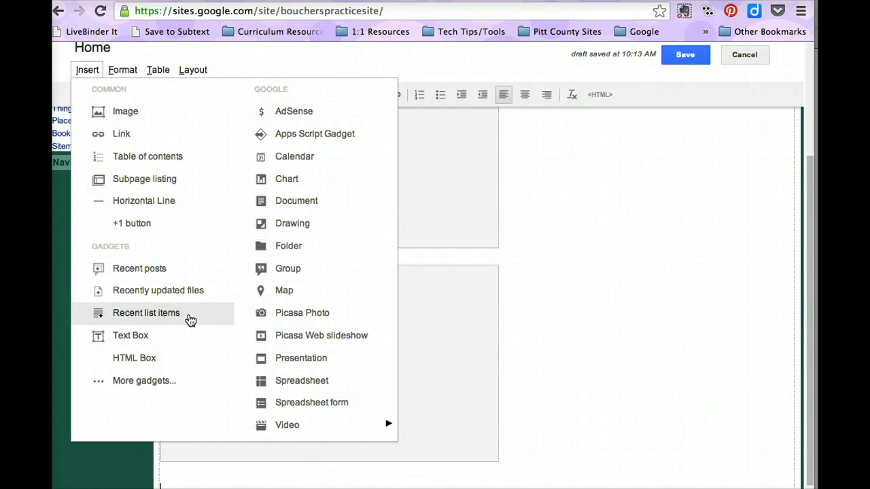
Step: Start a Recent list items gadget drawing from My Favorite iPad Apps
left_click(145, 313)
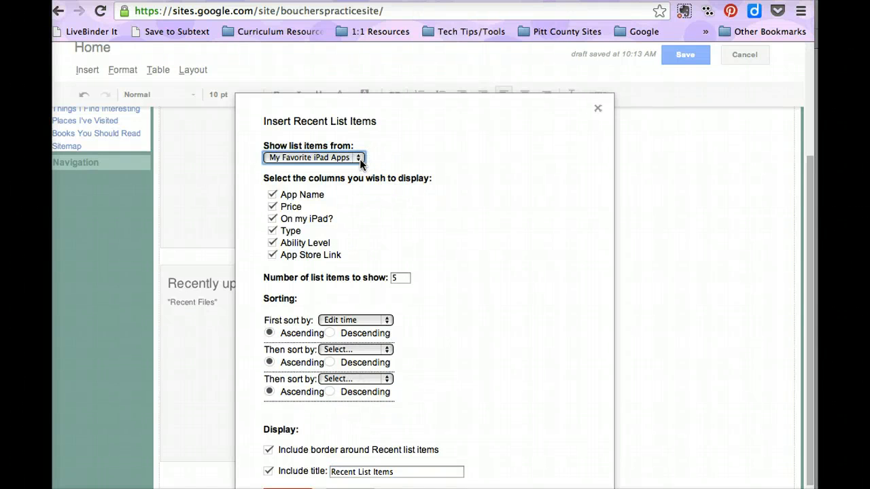
left_click(312, 158)
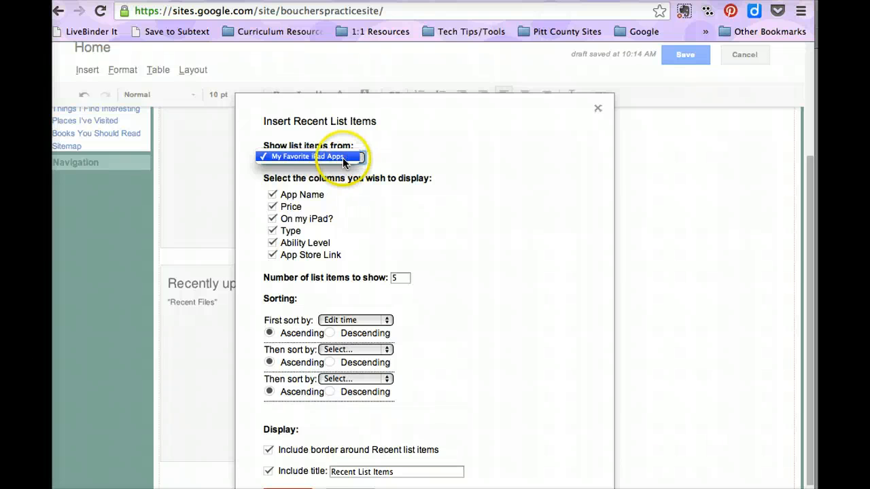
left_click(310, 156)
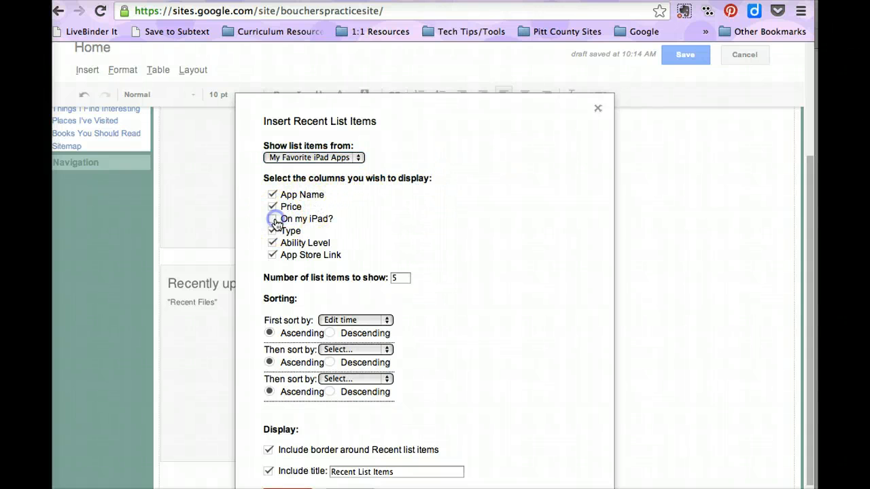
Step: Hide the On my iPad?, Ability Level and App Store Link columns, insert the gadget and save the page
left_click(272, 218)
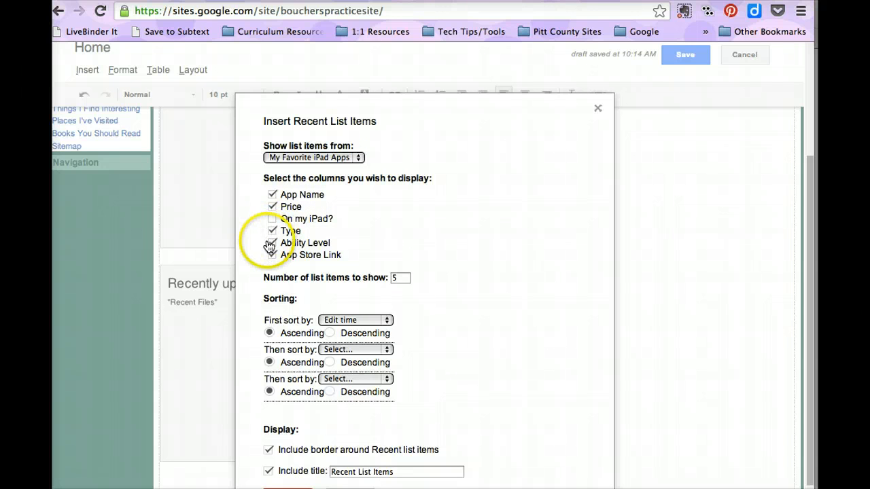
left_click(271, 242)
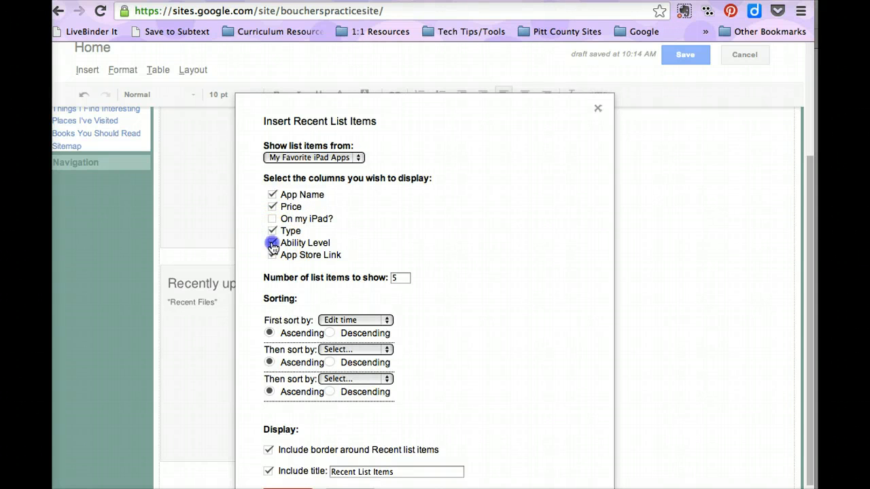
left_click(272, 242)
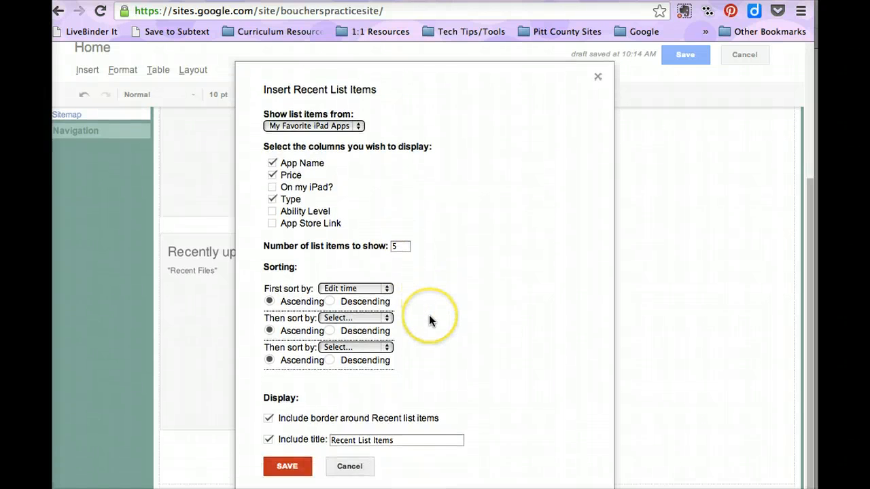
mouse_move(305, 286)
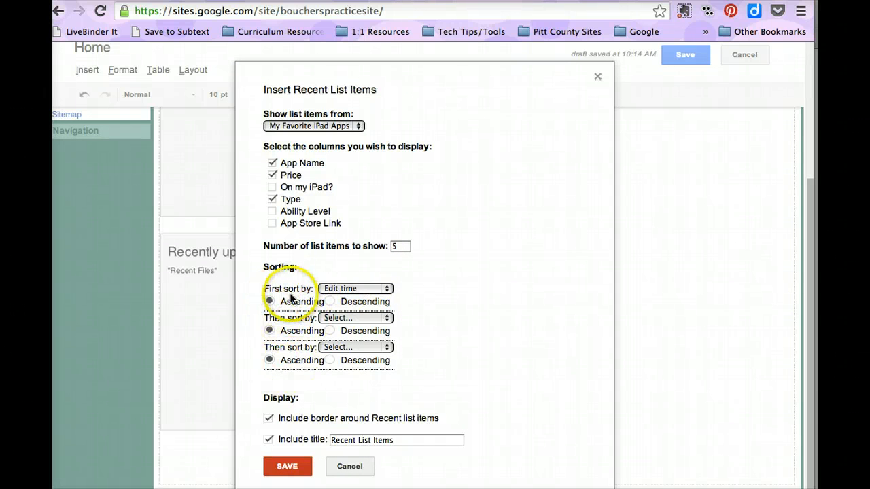
mouse_move(388, 318)
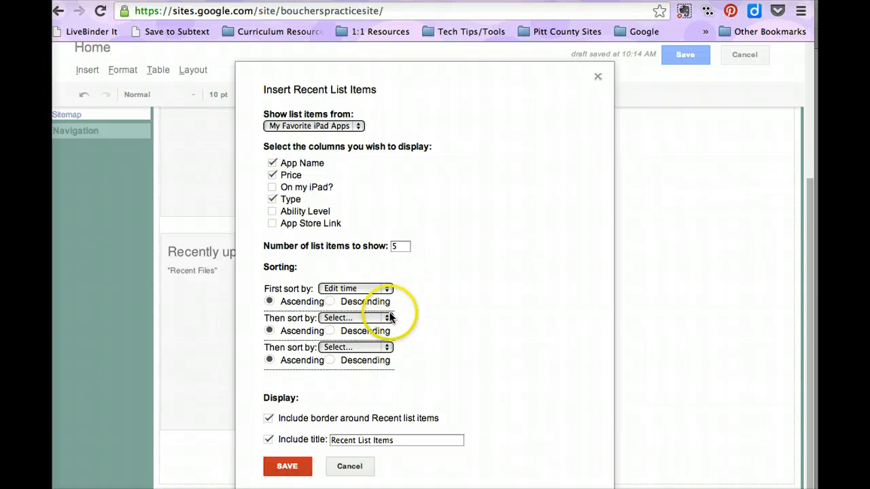
mouse_move(414, 320)
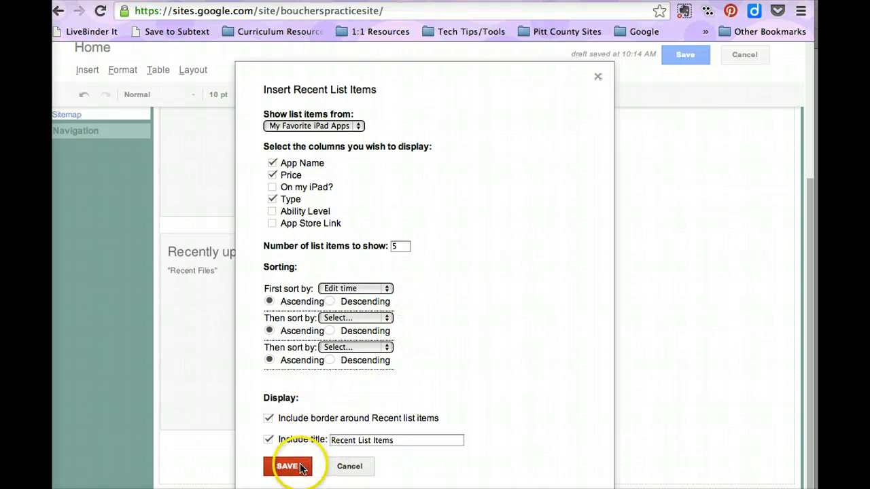
left_click(289, 466)
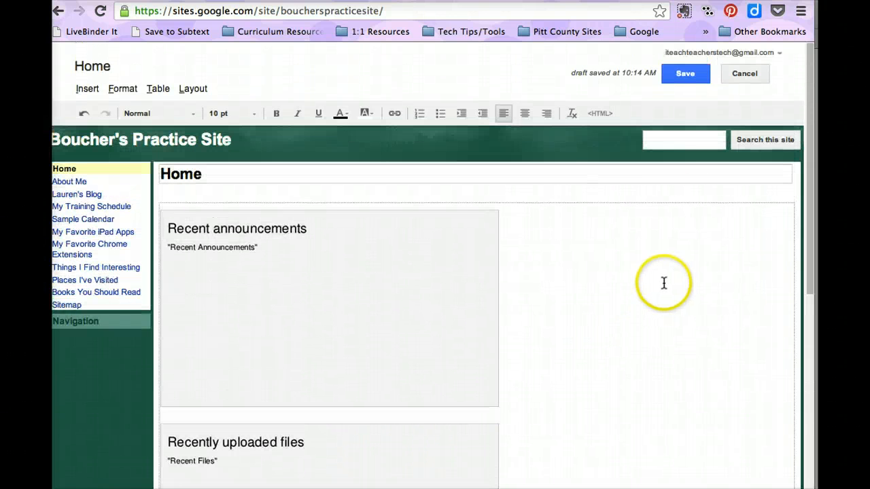
left_click(684, 73)
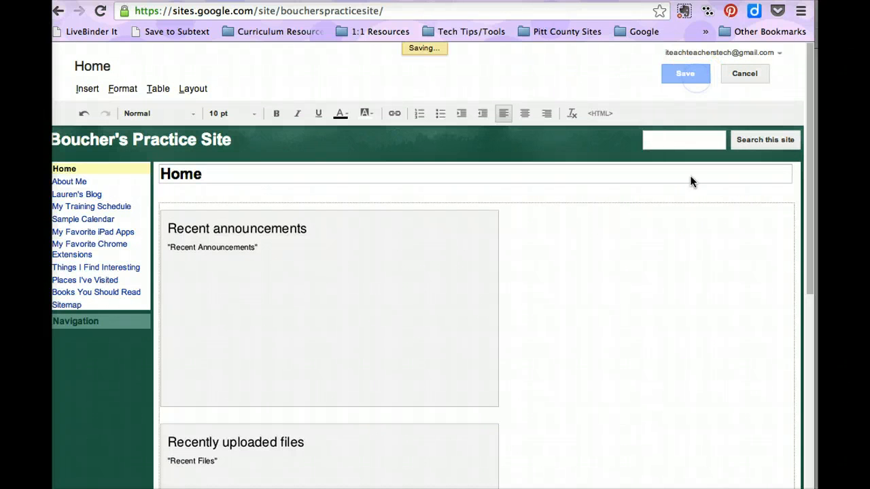
mouse_move(682, 258)
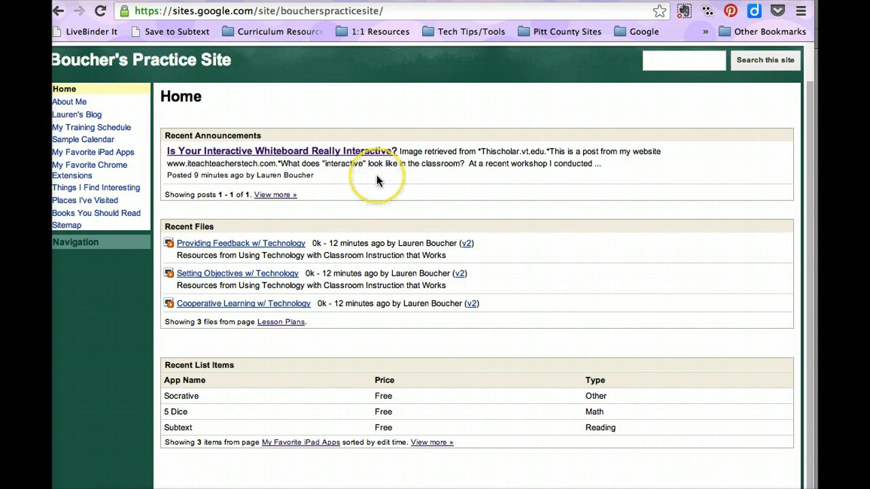
mouse_move(218, 160)
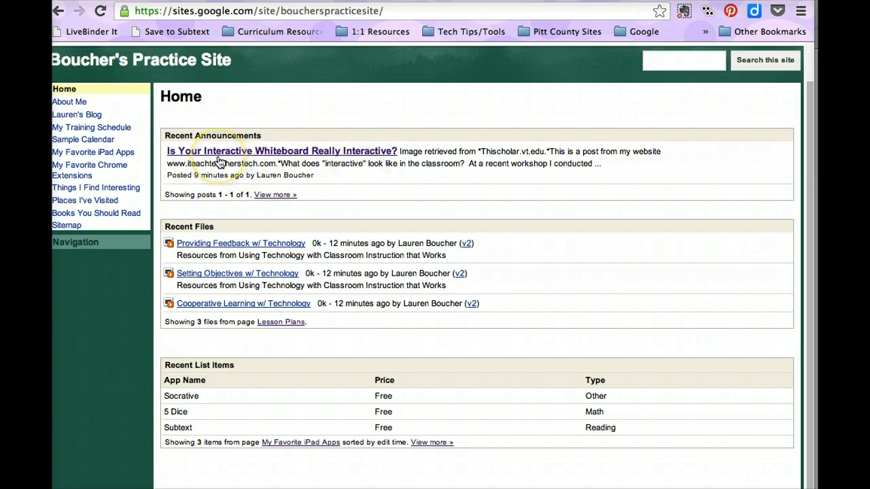
mouse_move(505, 301)
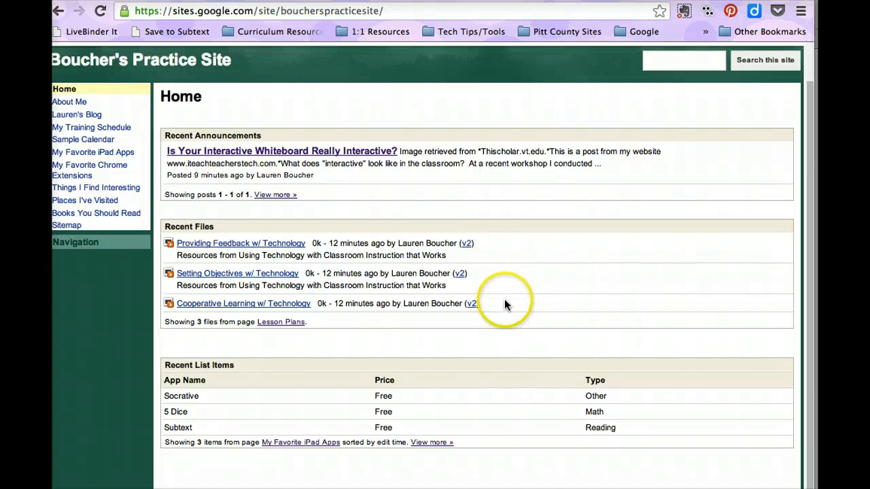
mouse_move(496, 290)
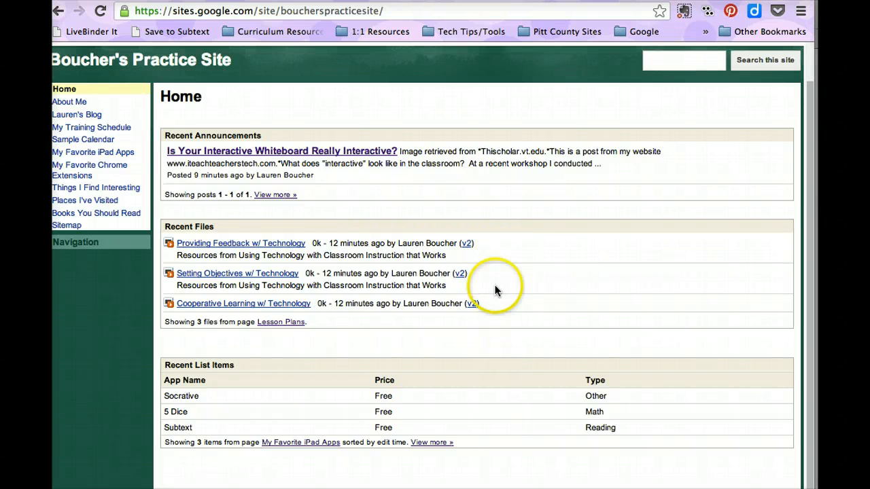
mouse_move(456, 400)
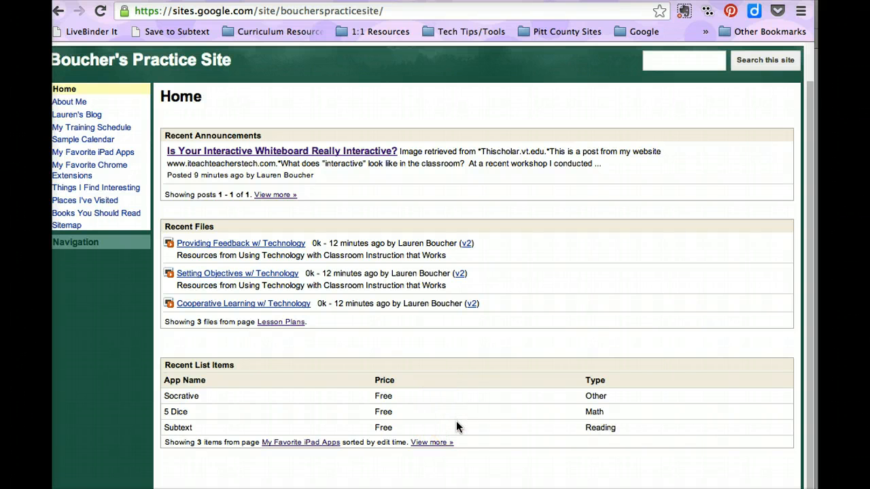
mouse_move(432, 443)
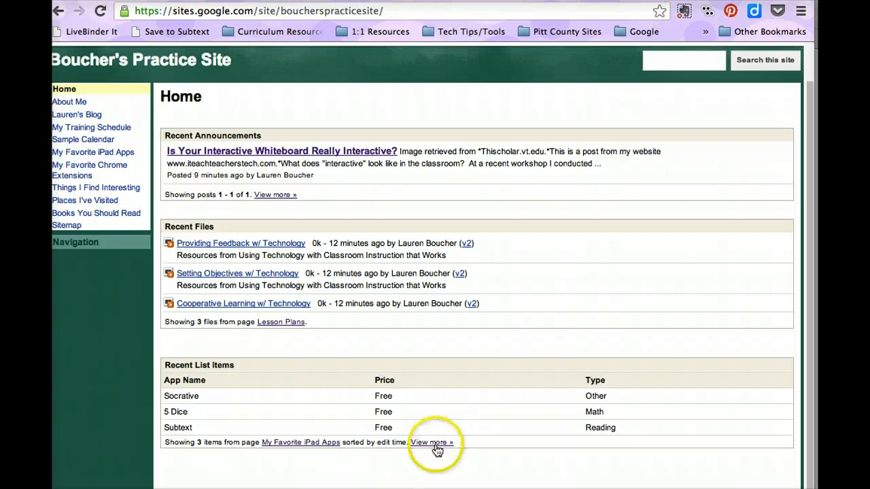
mouse_move(429, 446)
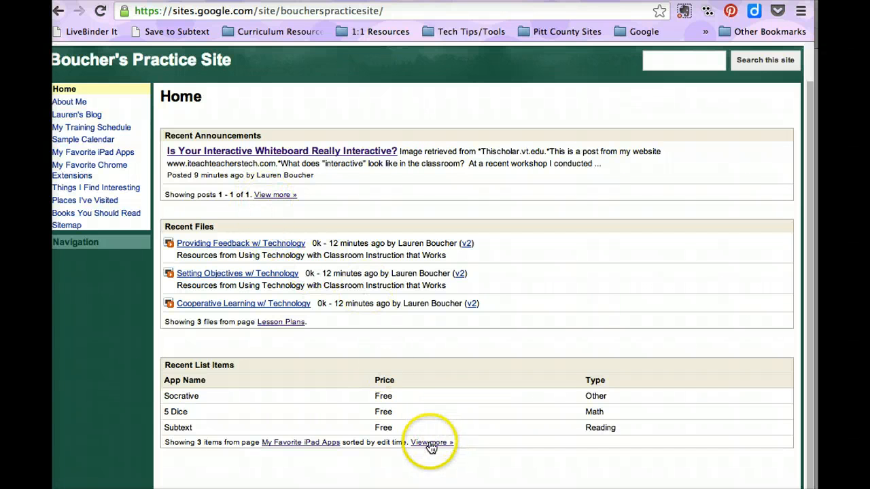
Step: Follow View more to the full My Favorite iPad Apps list page
left_click(430, 443)
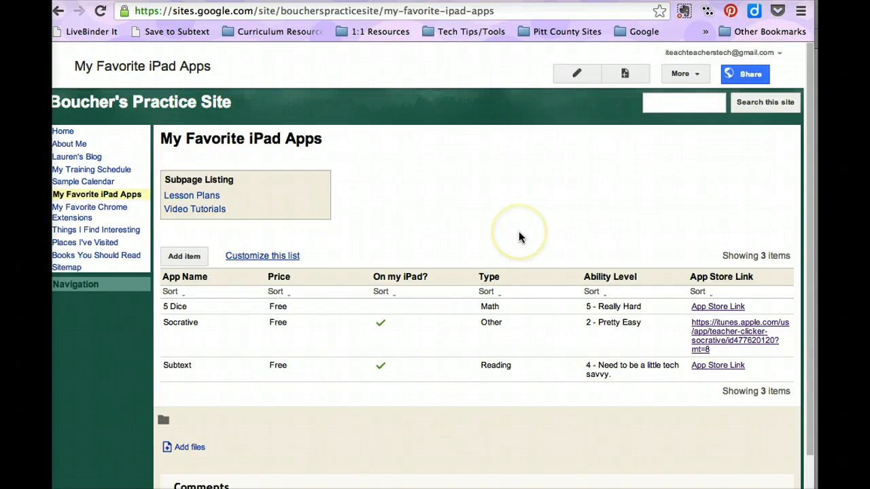
mouse_move(329, 201)
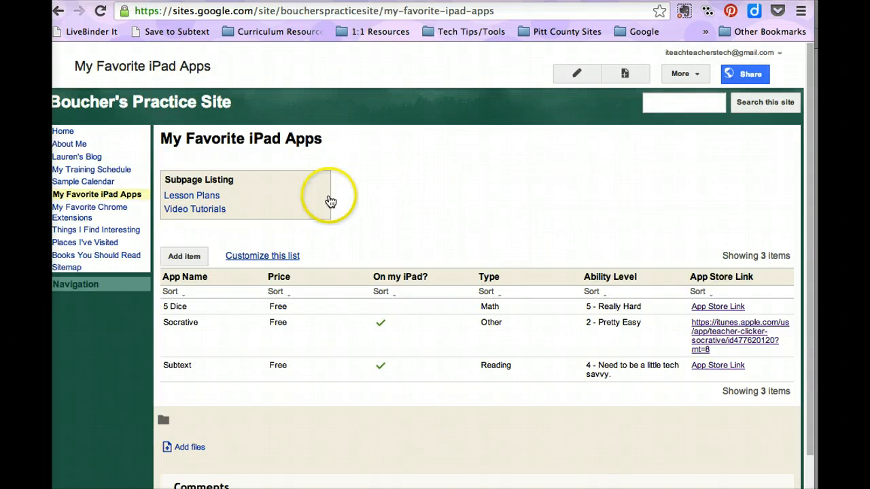
mouse_move(587, 164)
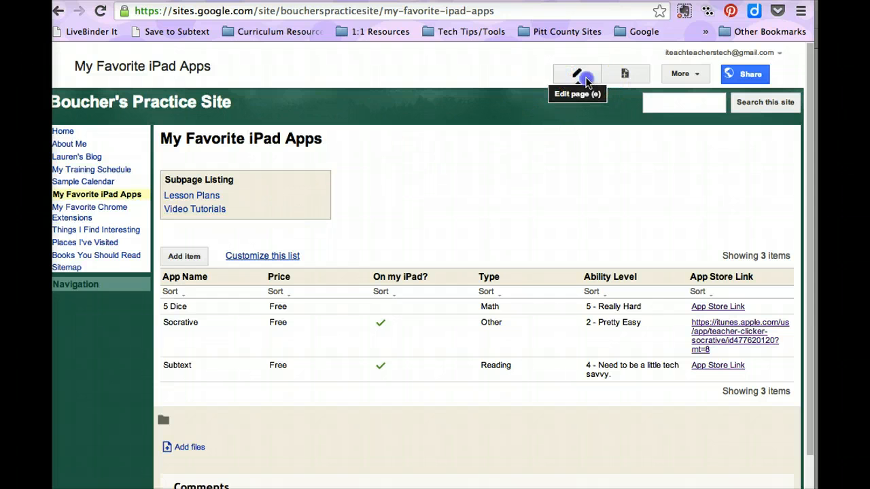
Step: Edit the My Favorite iPad Apps page and save it with its Lesson Plans and Video Tutorials subpage listing
left_click(576, 74)
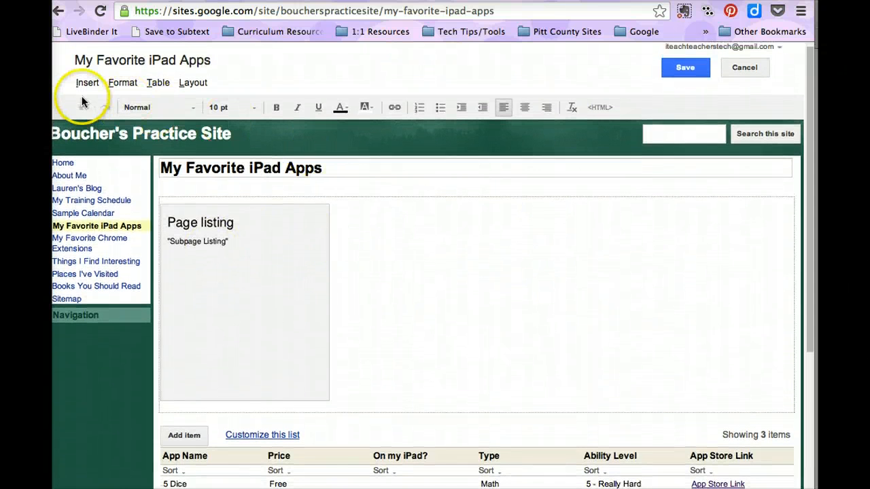
left_click(87, 83)
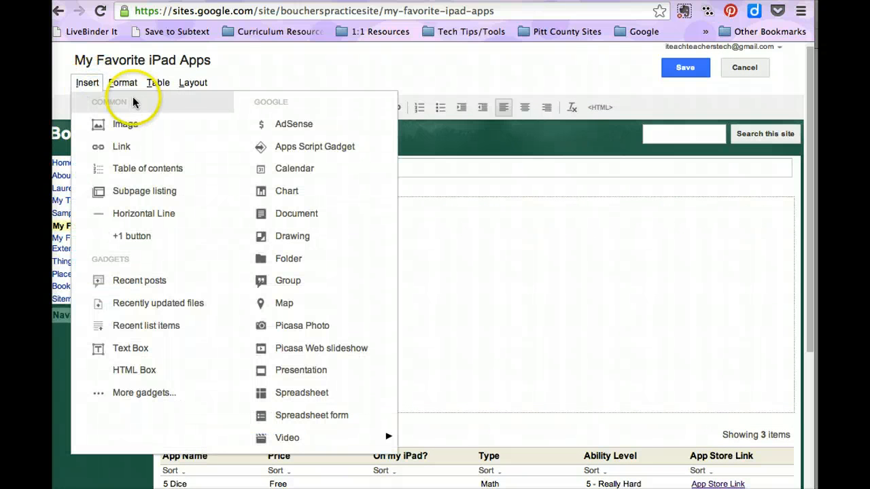
mouse_move(155, 106)
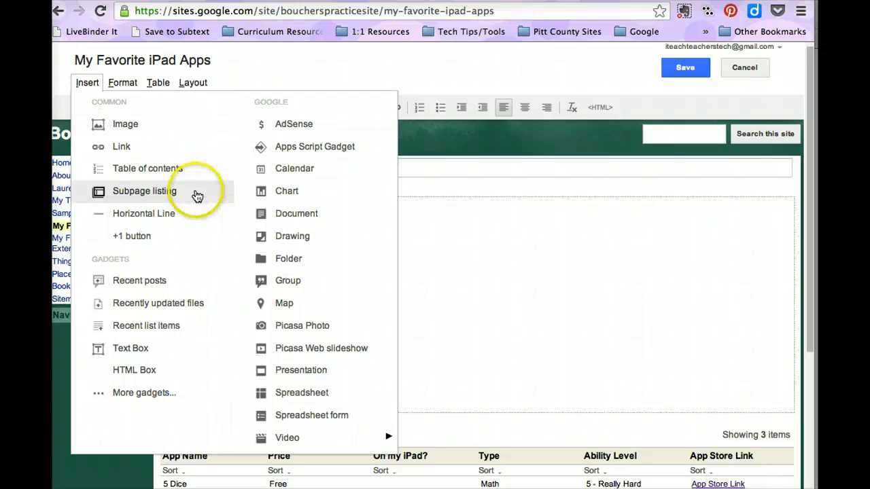
mouse_move(530, 265)
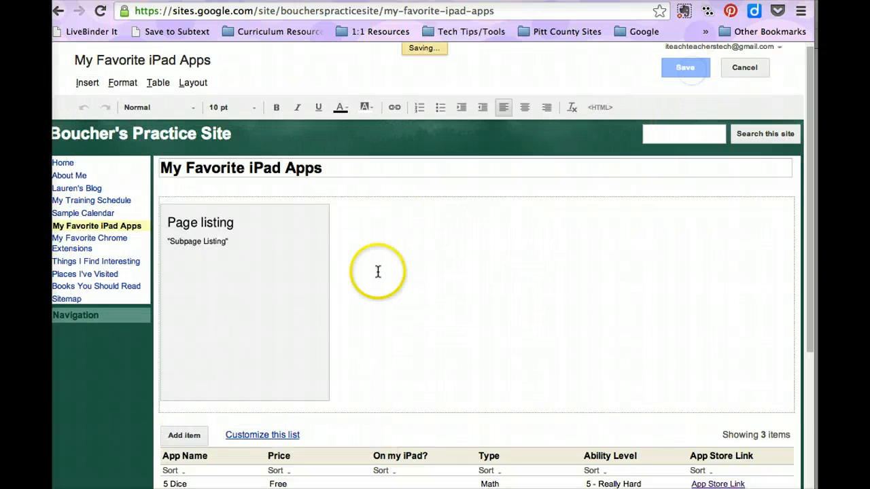
left_click(685, 68)
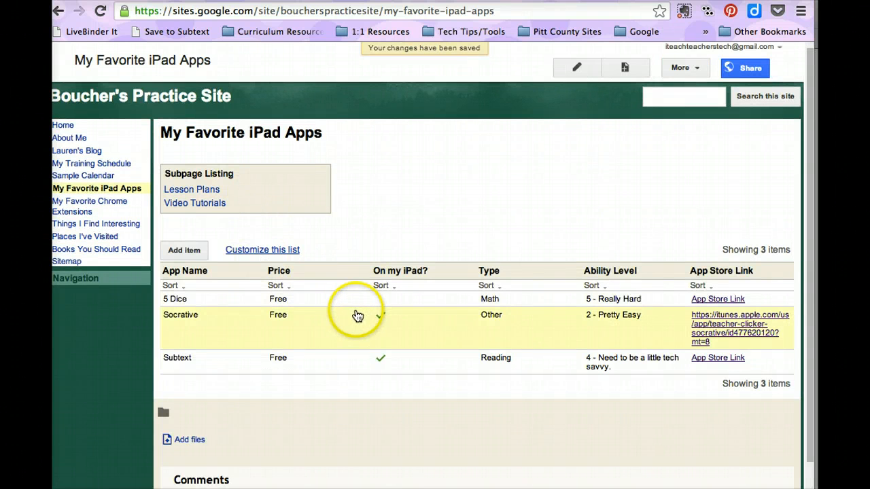
left_click(380, 315)
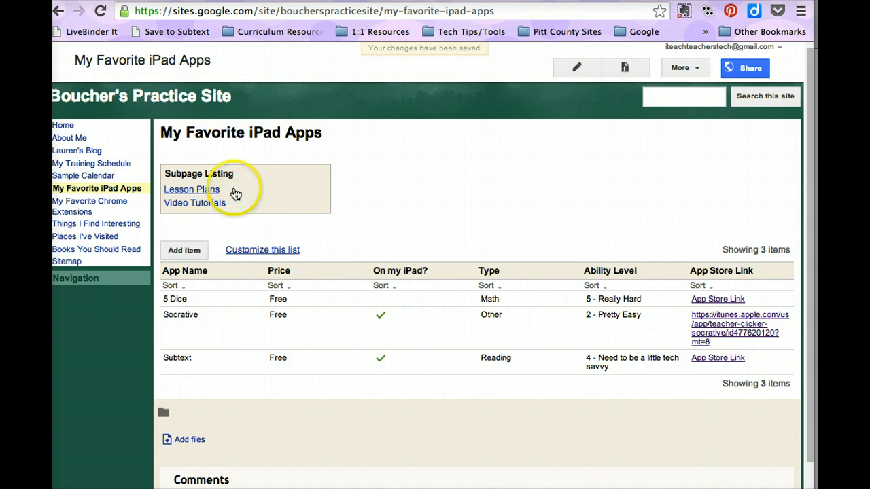
mouse_move(96, 155)
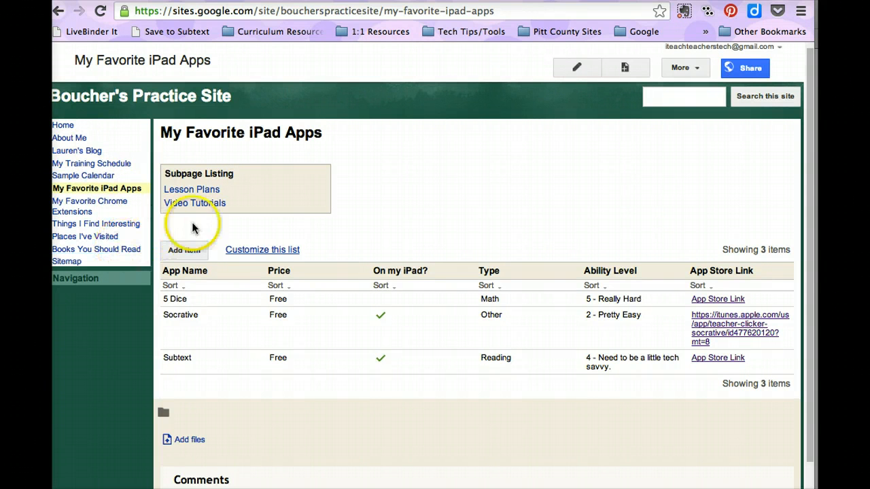
mouse_move(253, 212)
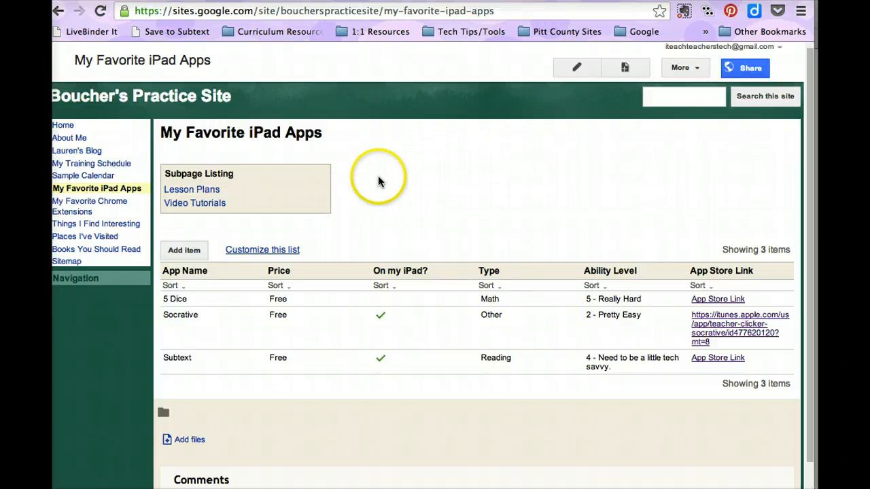
mouse_move(372, 188)
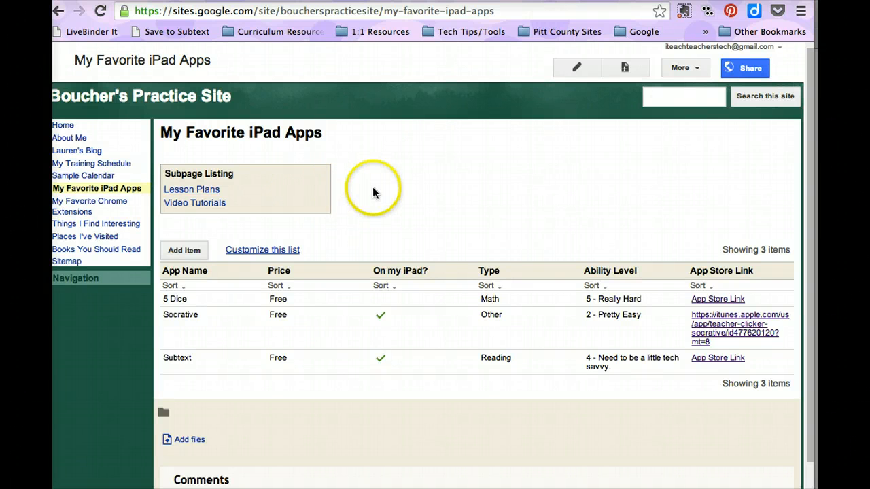
mouse_move(576, 67)
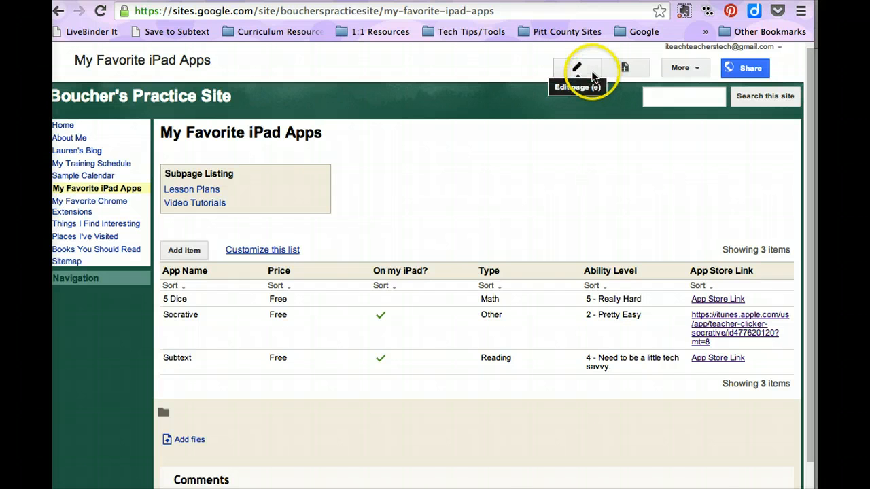
Step: Edit the iPad apps page and insert a new Text Box gadget
left_click(576, 68)
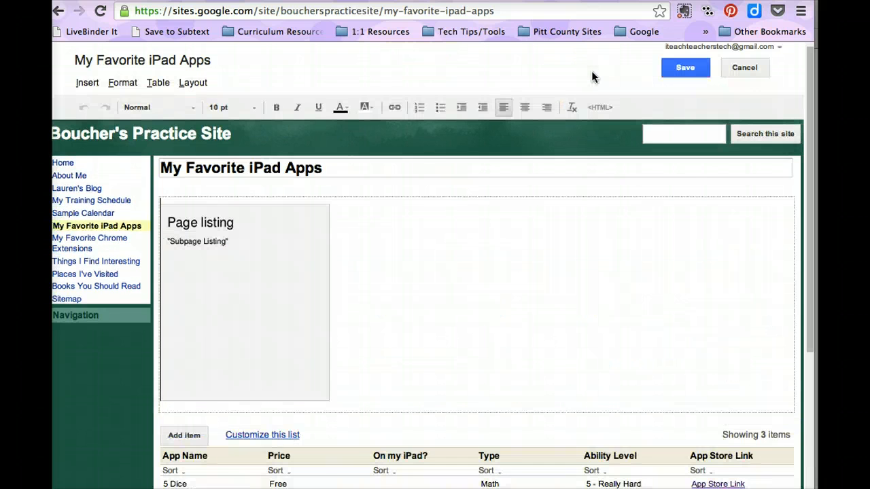
left_click(86, 83)
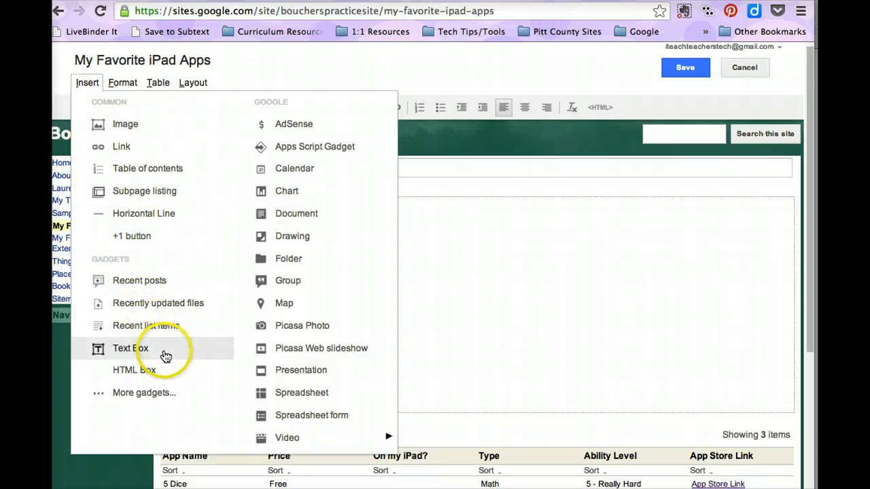
left_click(130, 348)
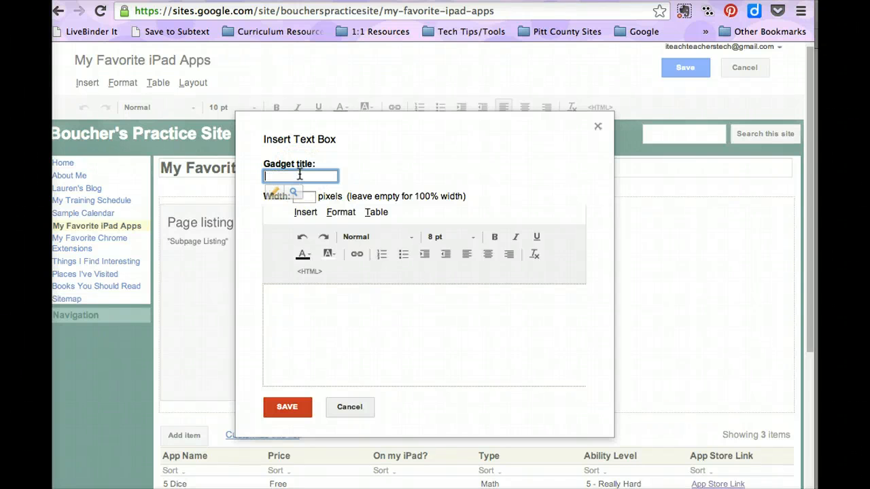
Step: Title it 'Subpage Listing' and describe the box beside it as an example of a subpage listing in Google Sites
type("Subpage is")
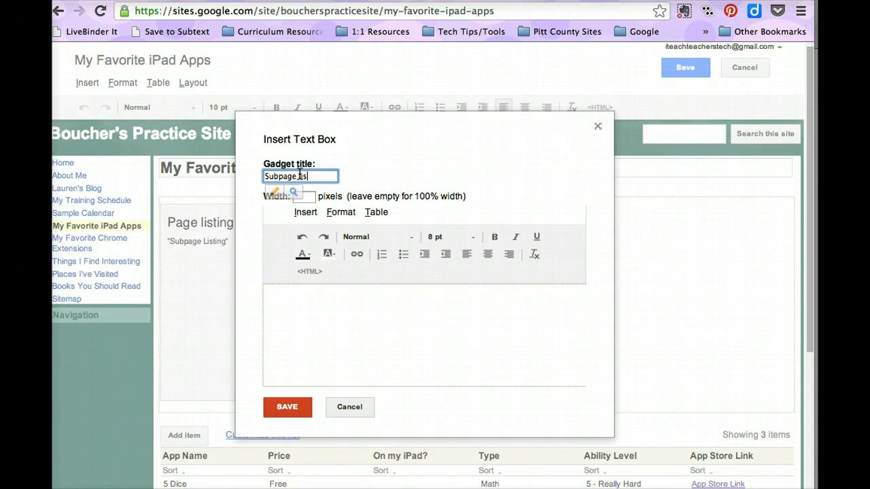
type("Listing")
left_click(423, 334)
type("The box to the left")
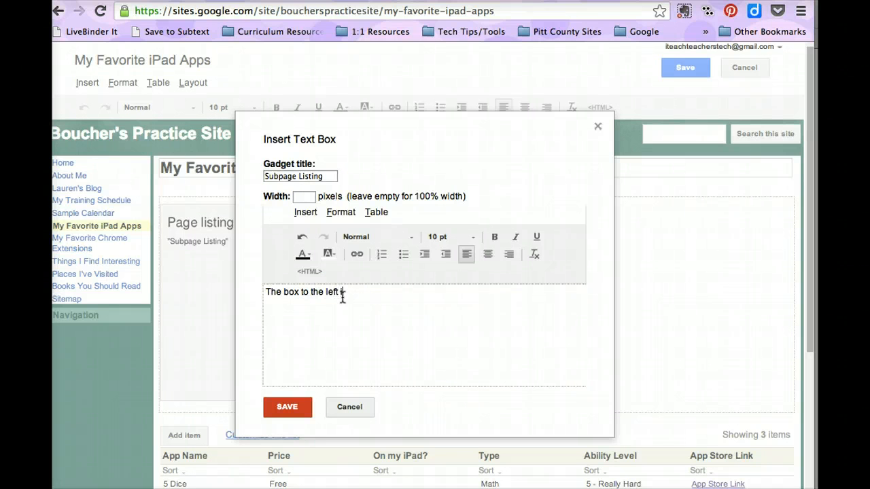
type("is an example of")
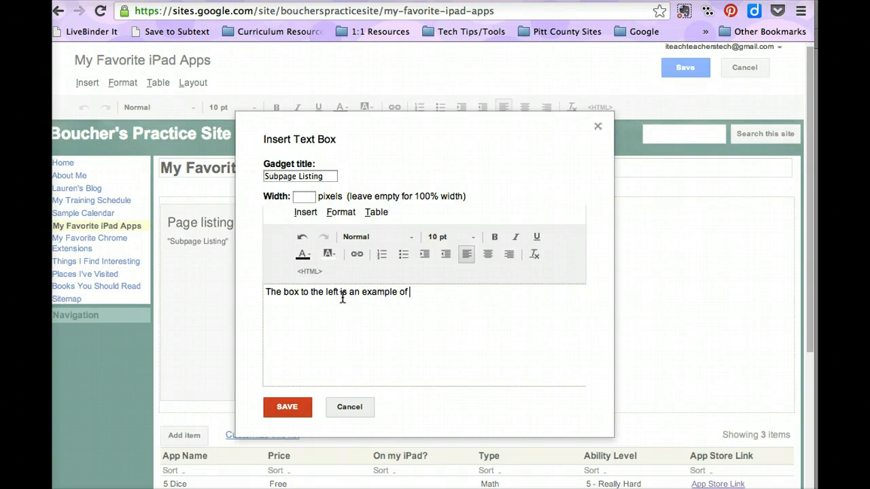
type("a subpage")
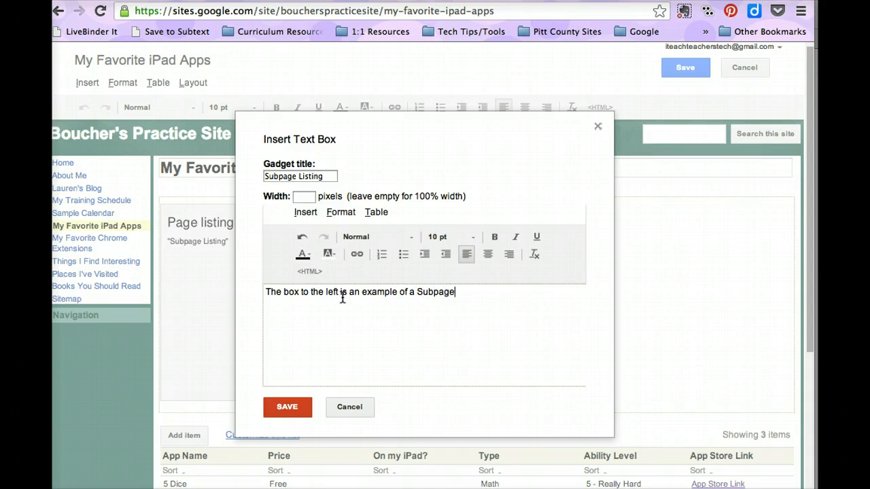
type("Lii")
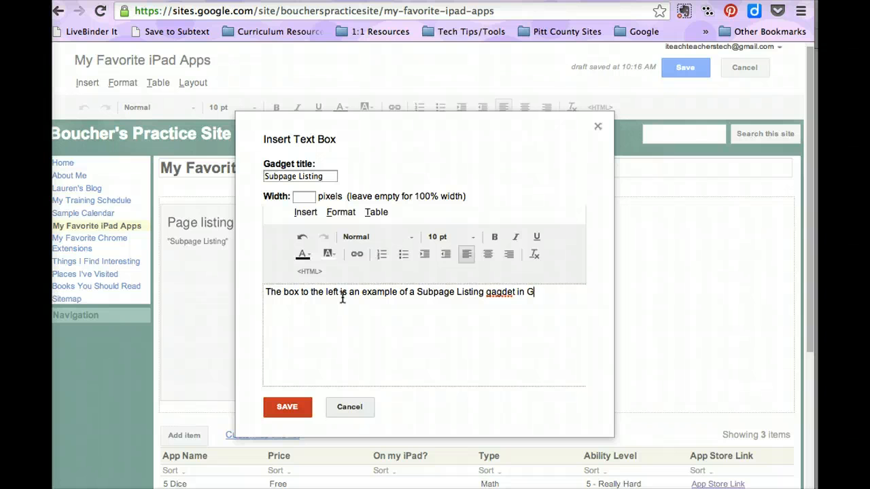
type("oogle Sites")
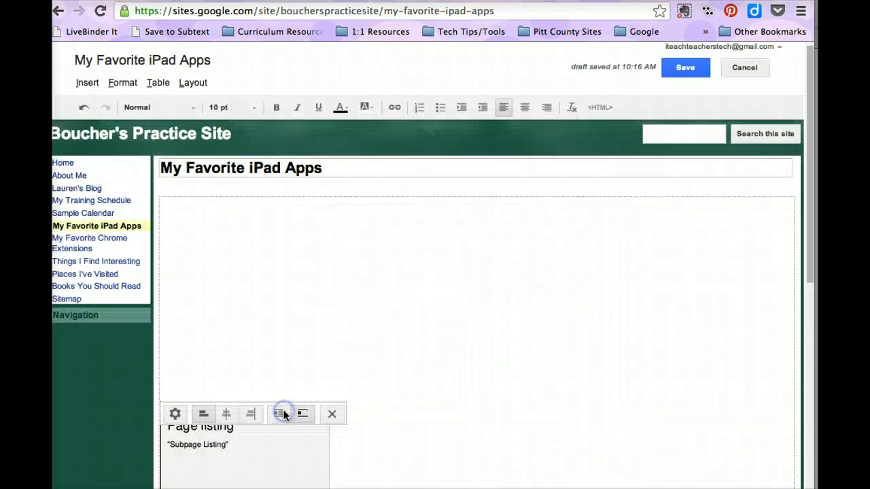
Step: Align the Subpage Listing text gadget beside the page listing and save the iPad Apps page
left_click(284, 413)
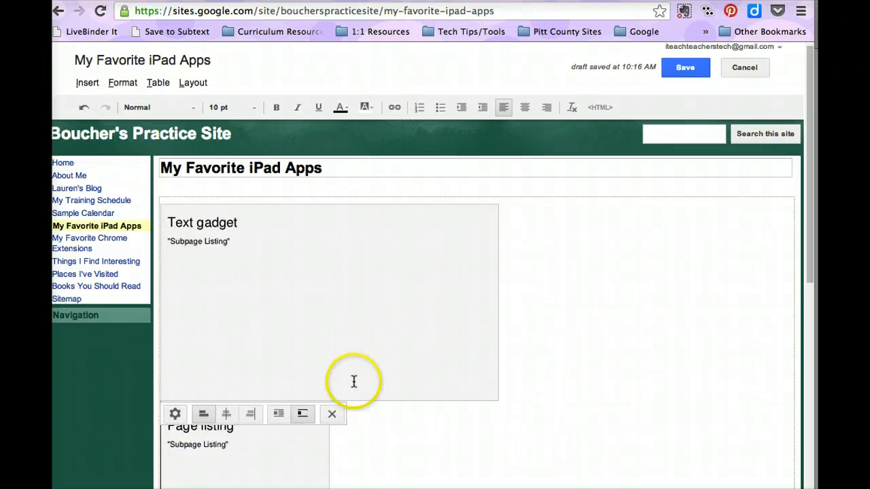
mouse_move(339, 376)
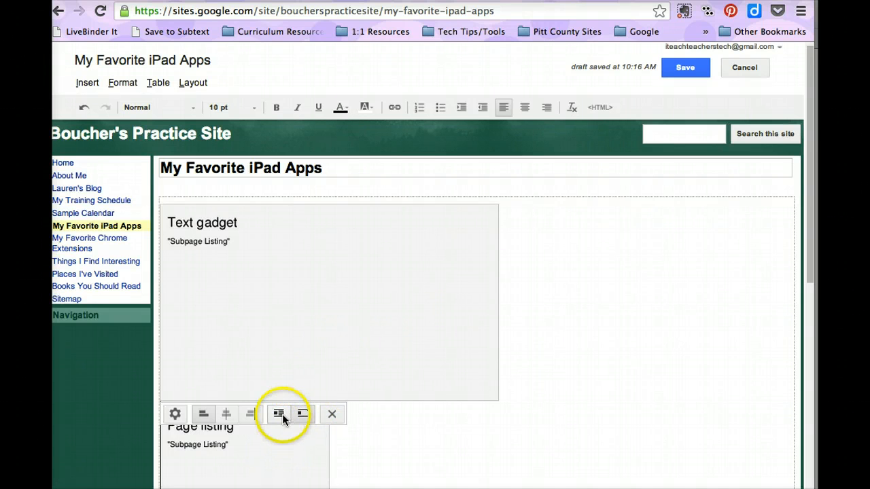
left_click(277, 414)
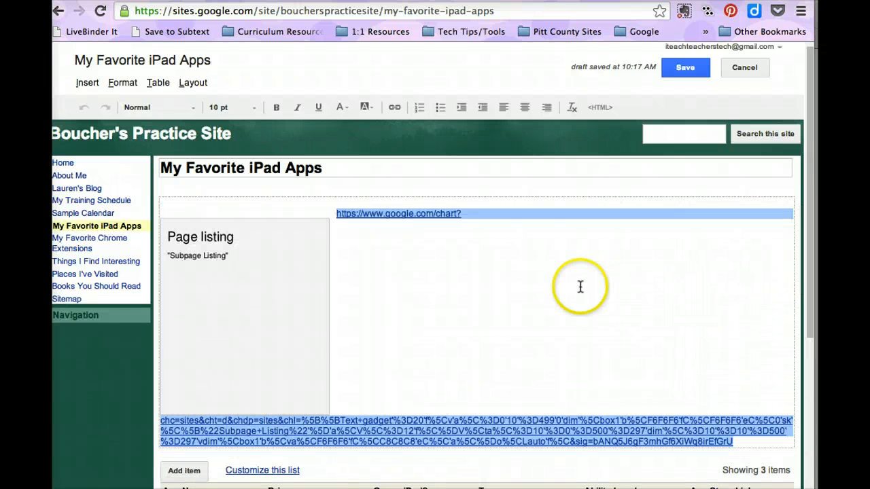
left_click(685, 68)
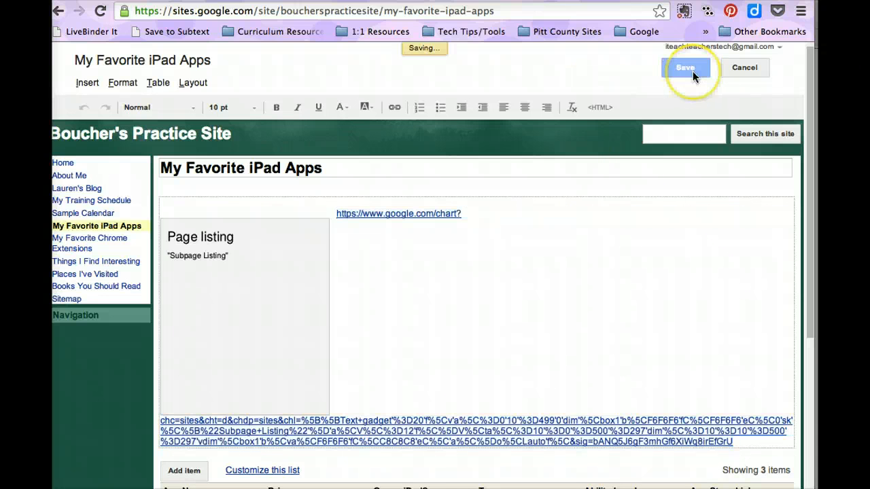
Step: Finish saving and return to the Home page of Boucher's Practice Site from the sidebar
left_click(685, 68)
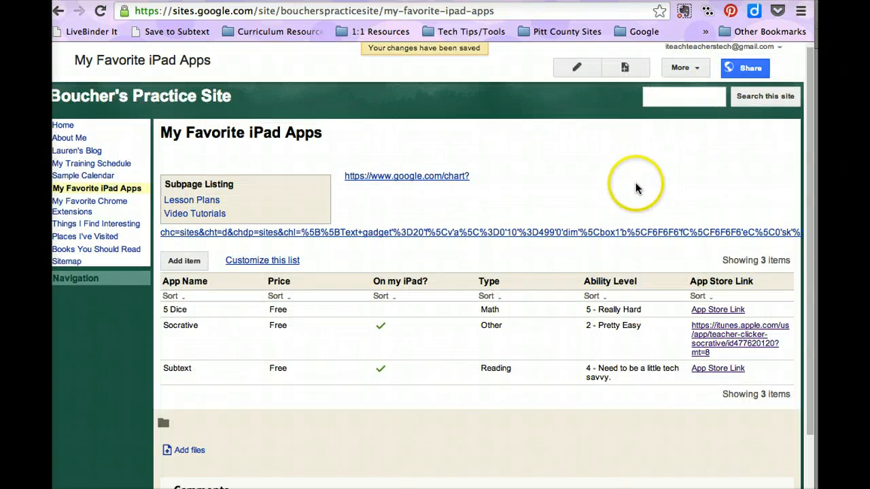
mouse_move(438, 186)
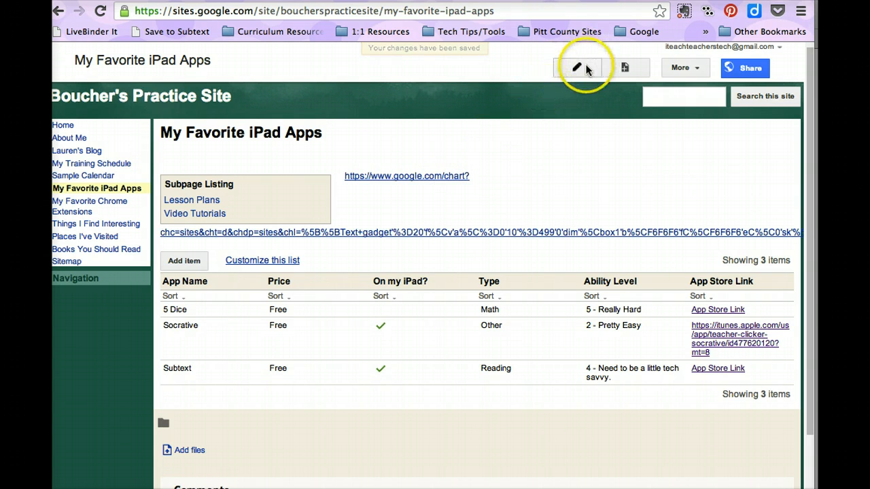
mouse_move(576, 68)
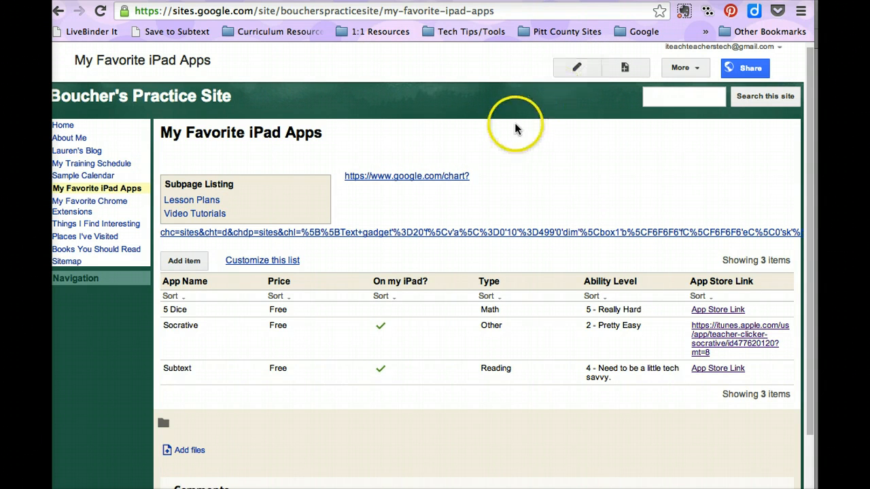
mouse_move(68, 139)
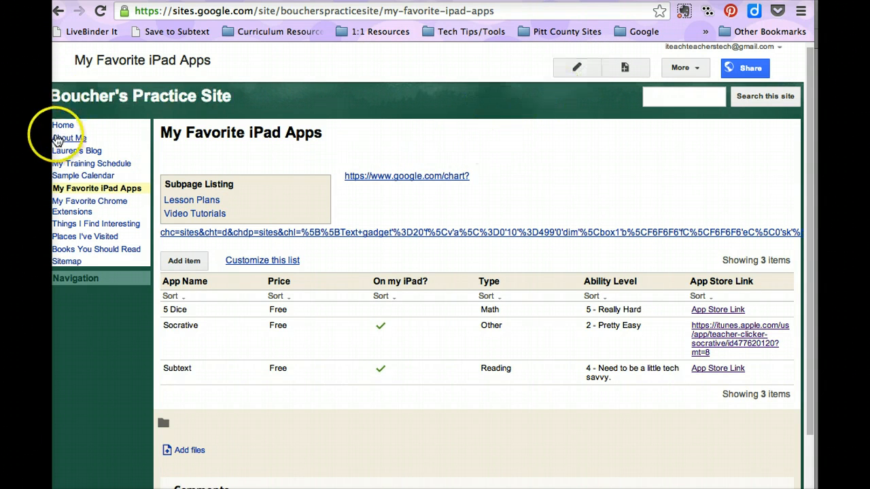
left_click(63, 125)
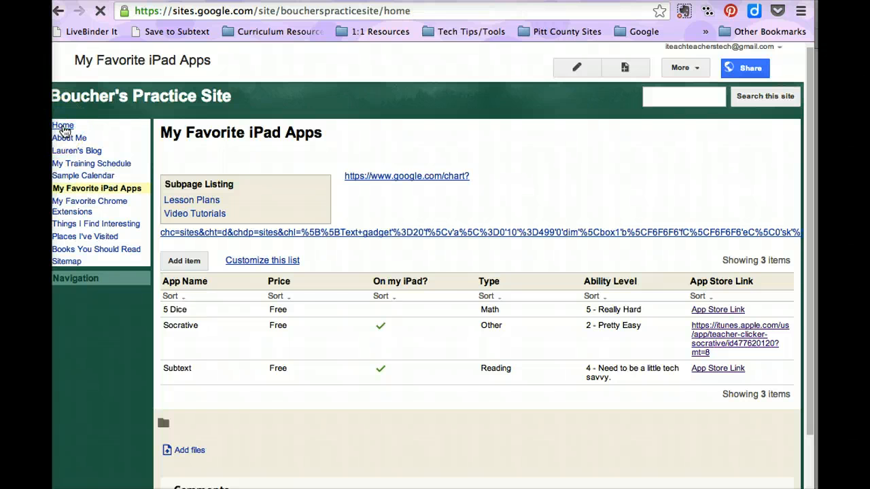
left_click(62, 125)
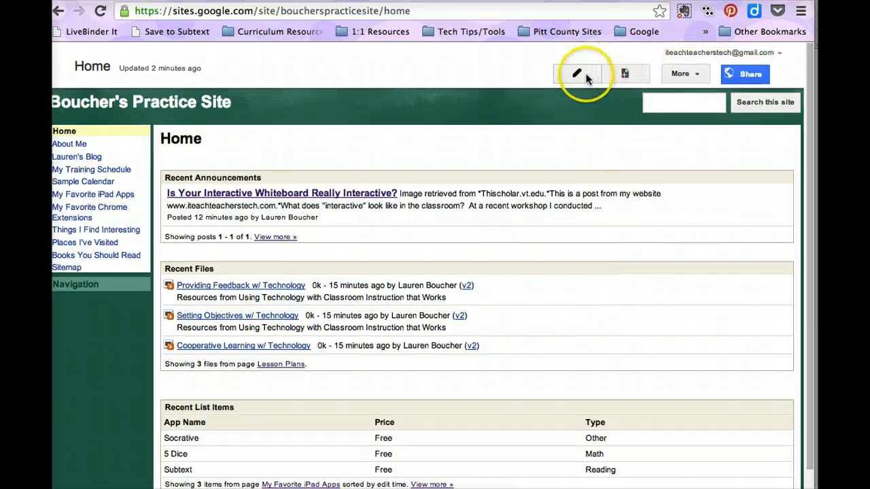
Step: Edit the Home page and move the insertion point below the Recent list items gadget
left_click(576, 73)
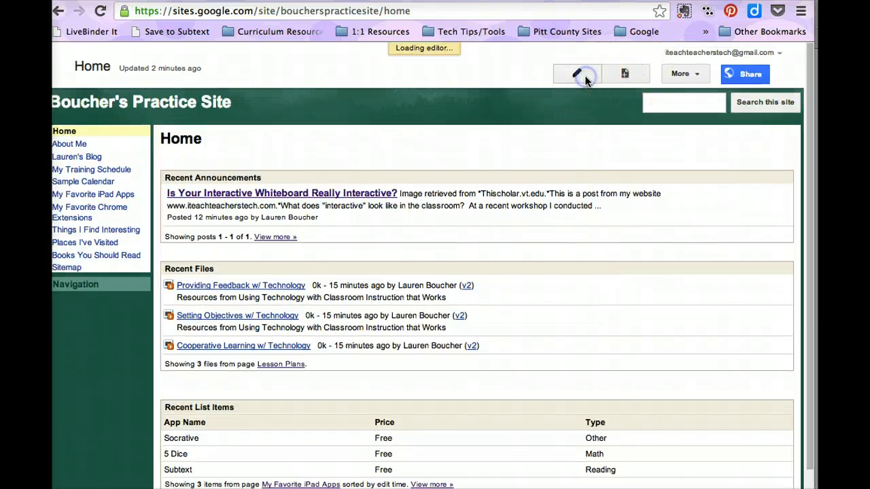
left_click(576, 74)
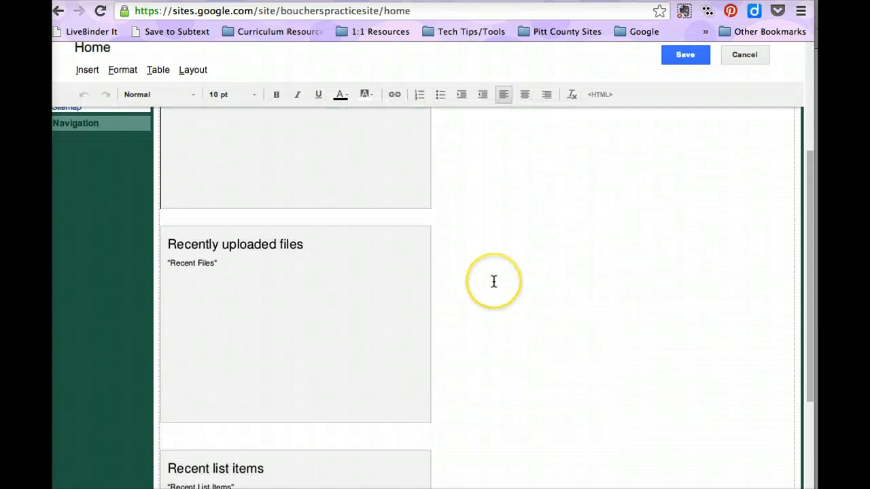
scroll("down", 3)
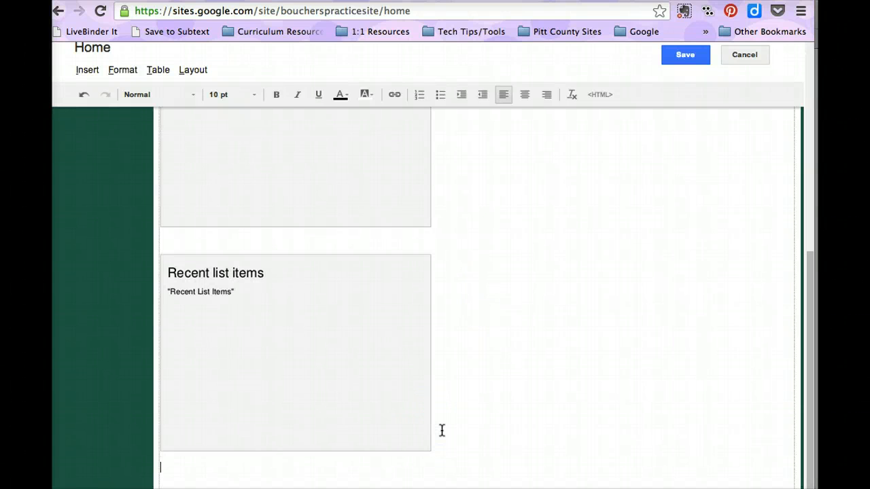
mouse_move(438, 162)
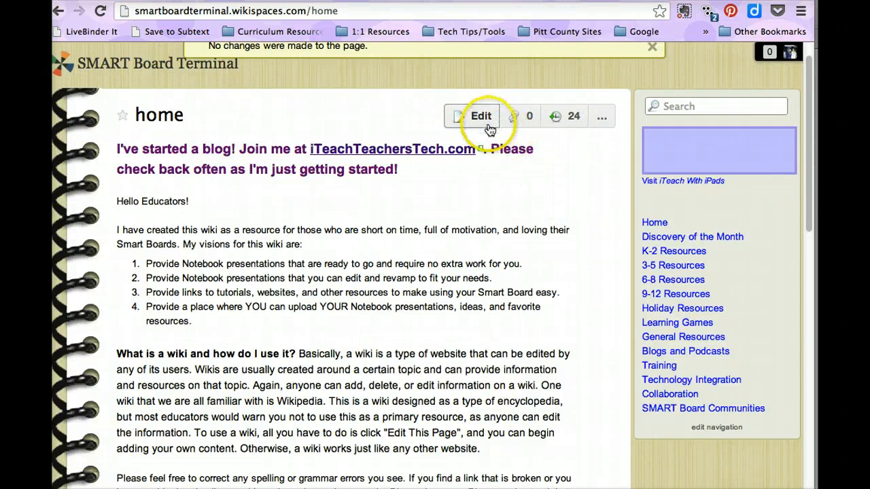
Step: Edit the Wikispaces home page and open the embed code of the Other Widget beside the SMART badge
scroll("down", 3)
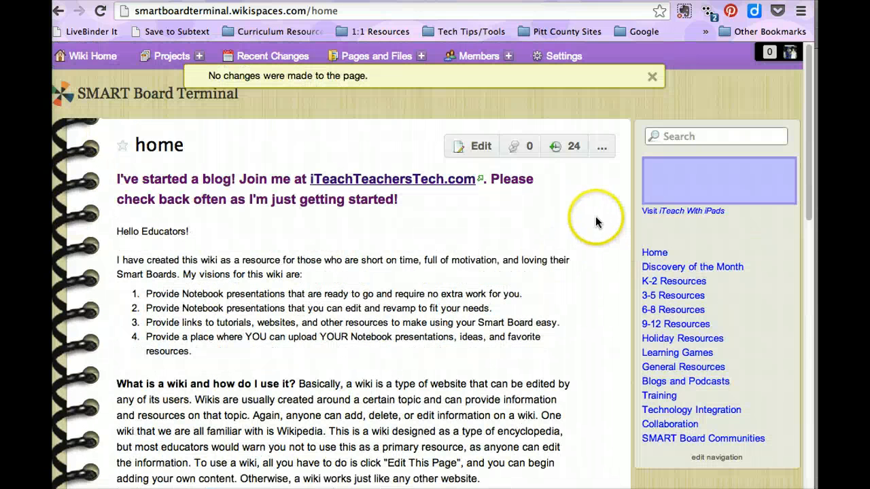
left_click(471, 147)
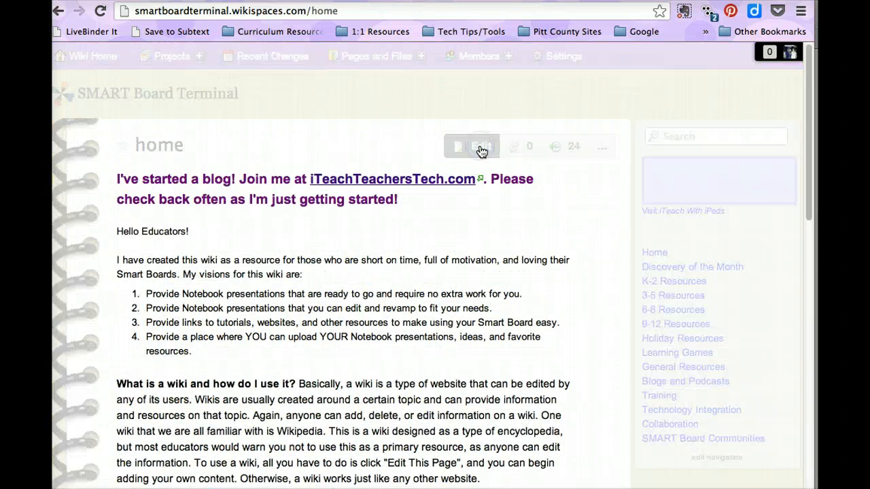
left_click(473, 147)
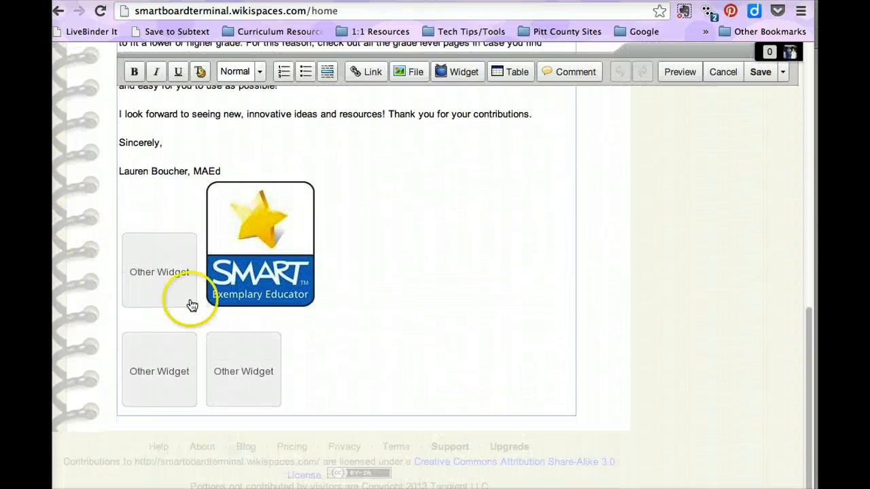
left_click(159, 270)
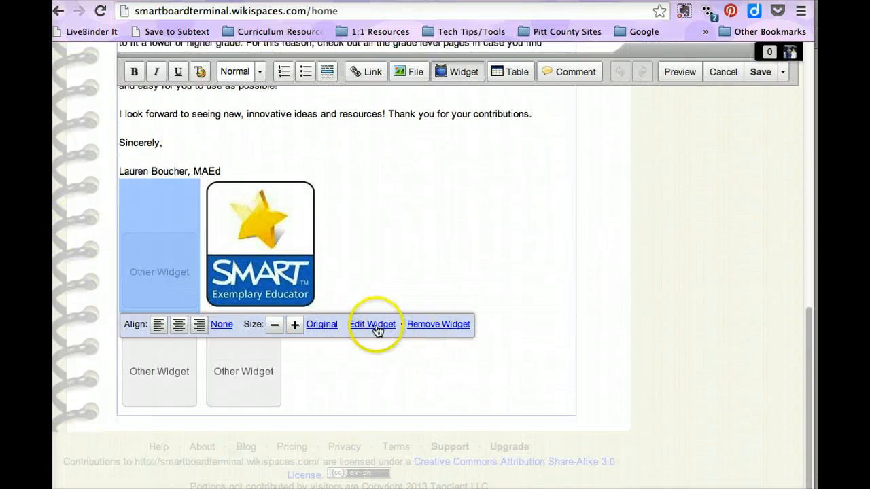
left_click(372, 323)
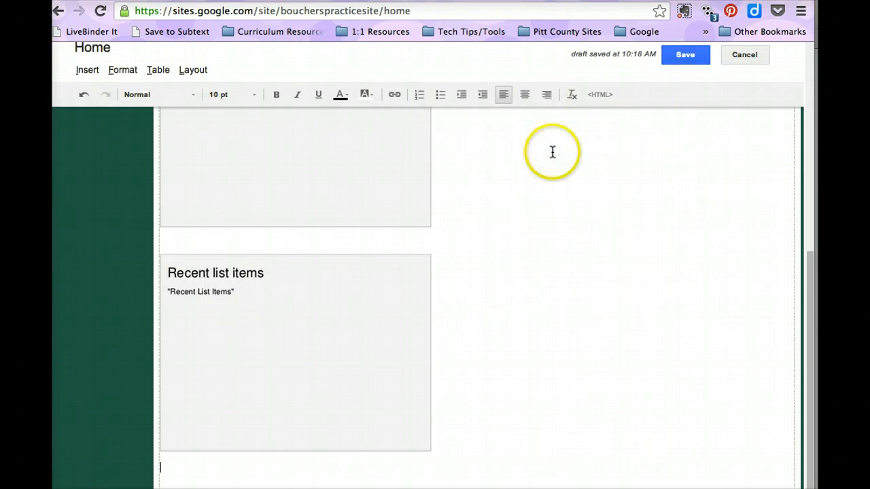
Step: Insert an HTML Box with the Ambassador badge embed code below recent list items and save the Home page
left_click(87, 70)
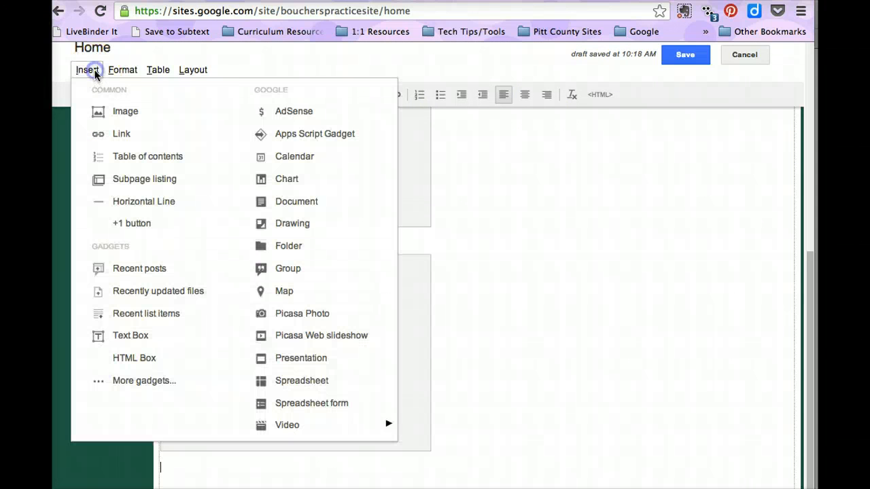
left_click(133, 359)
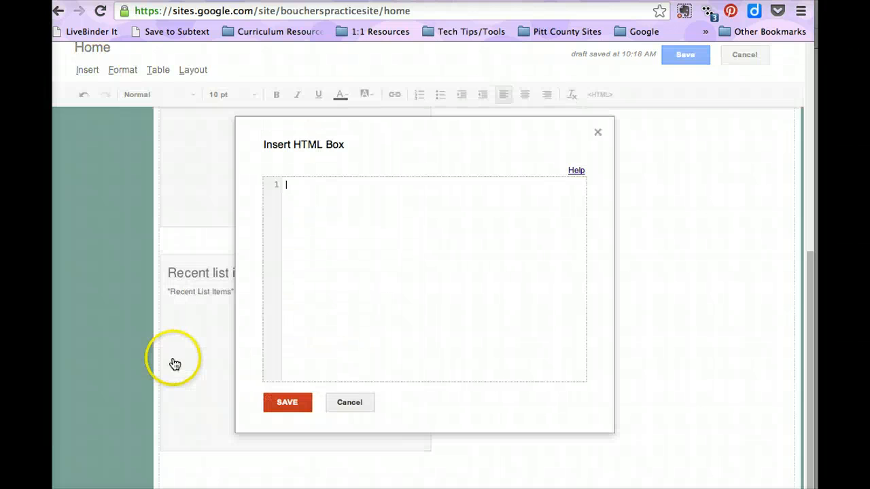
mouse_move(211, 347)
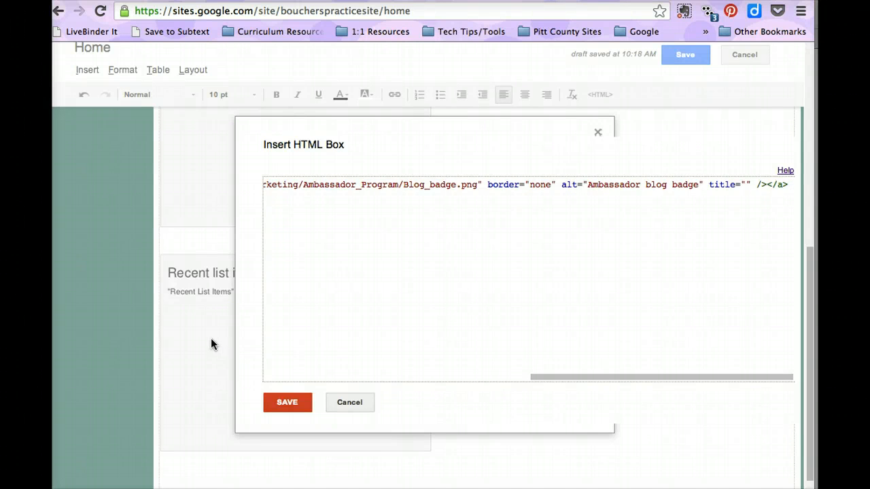
left_click(287, 402)
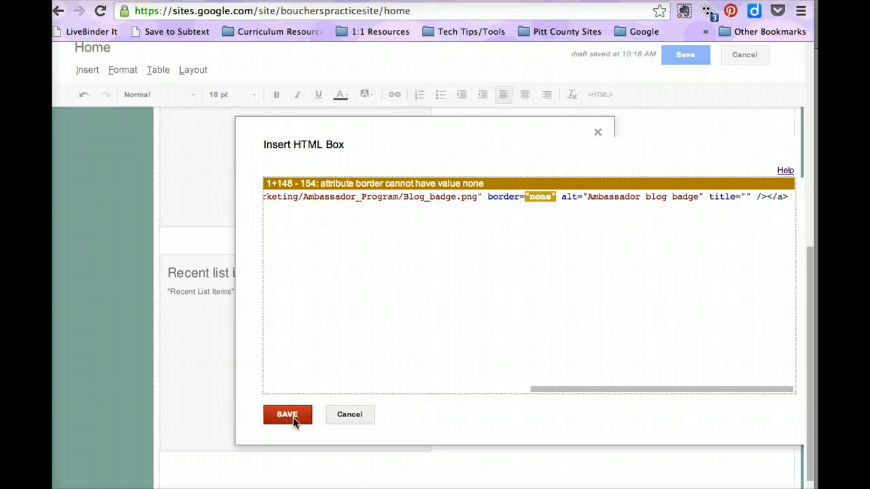
left_click(287, 414)
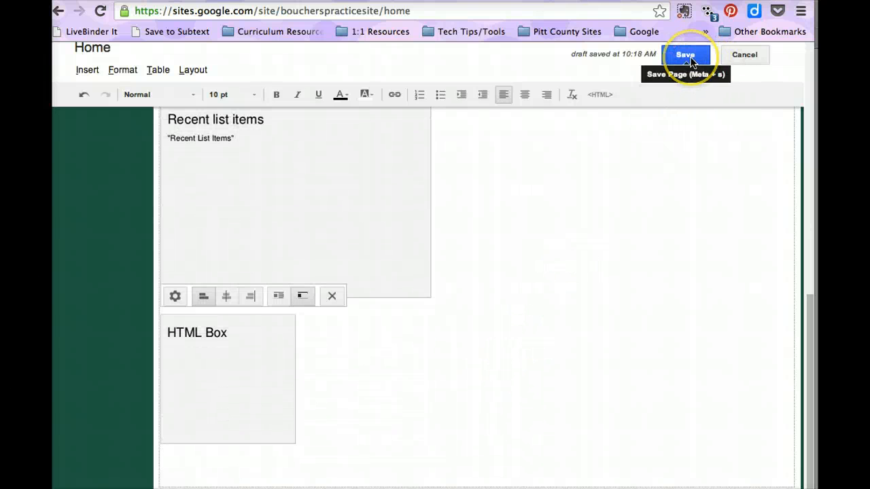
left_click(685, 54)
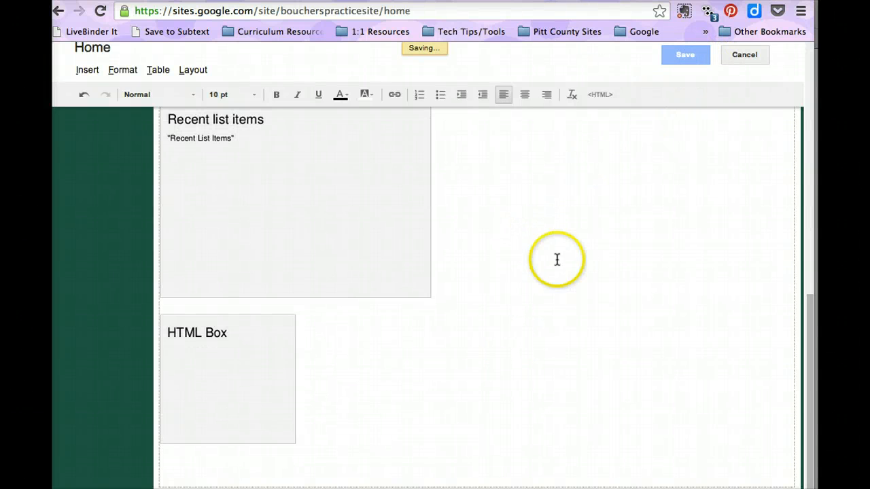
mouse_move(622, 269)
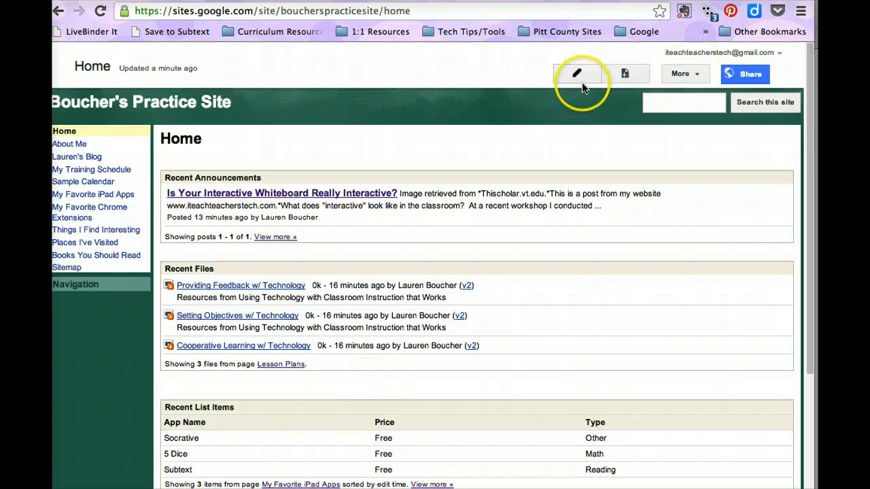
Step: Reopen the Home page for editing and bring up the Insert menu below the HTML Box
left_click(576, 73)
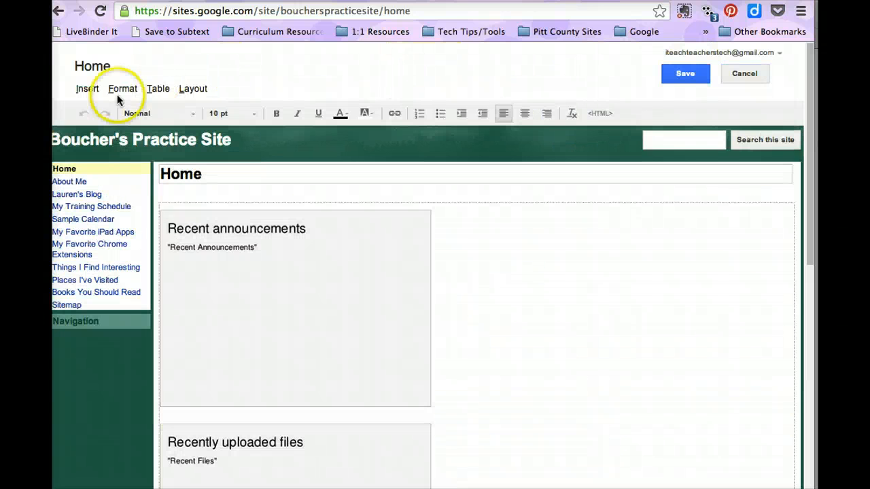
scroll("down", 3)
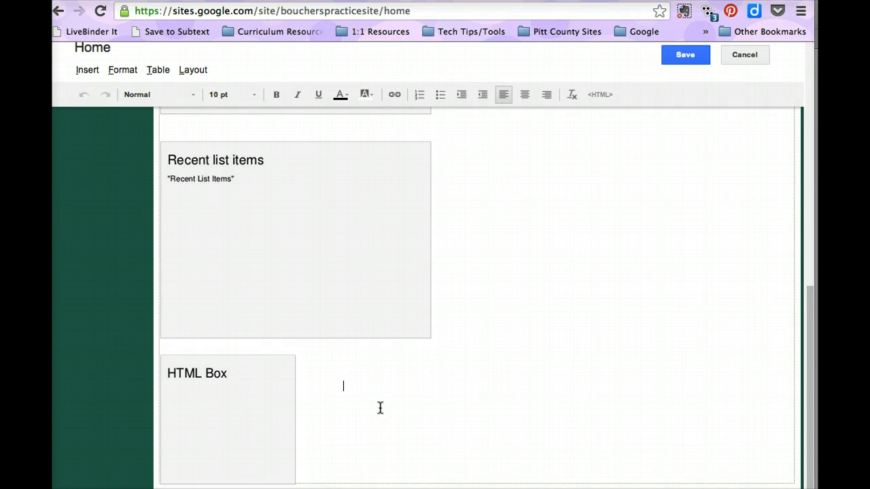
left_click(87, 69)
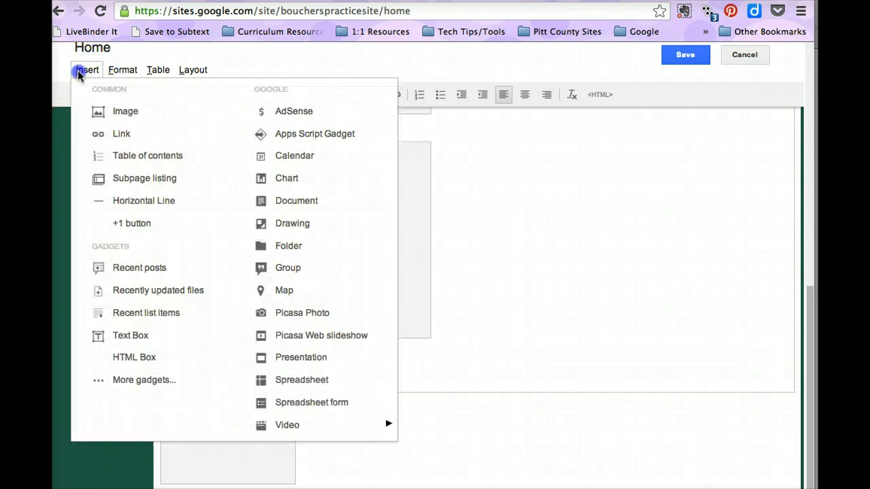
mouse_move(143, 257)
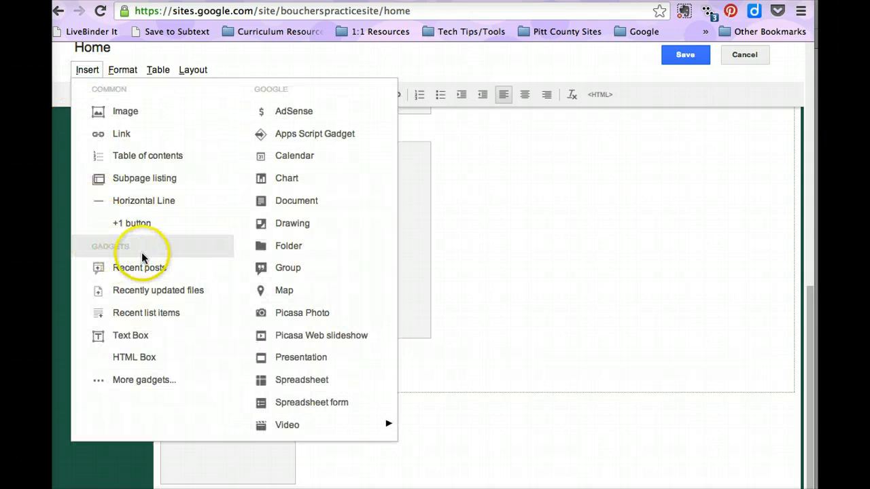
mouse_move(157, 380)
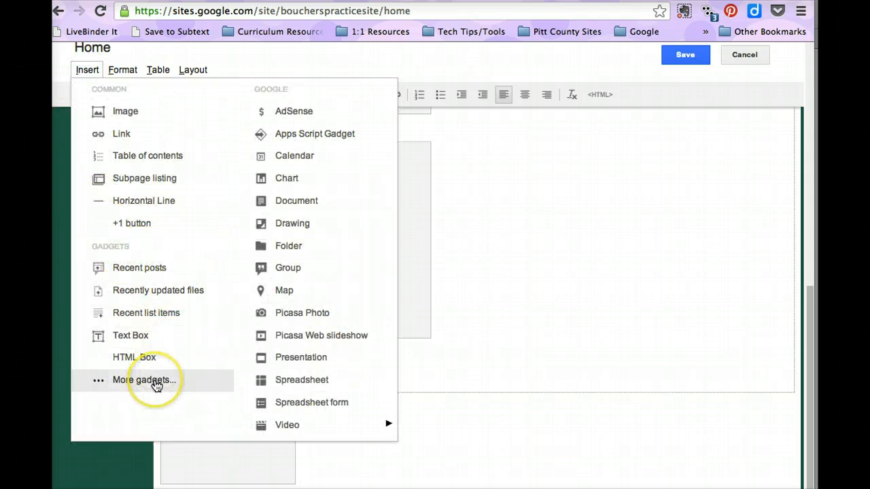
Step: From More gadgets > Public, select the Fish gadget by Adam Bowman
left_click(144, 380)
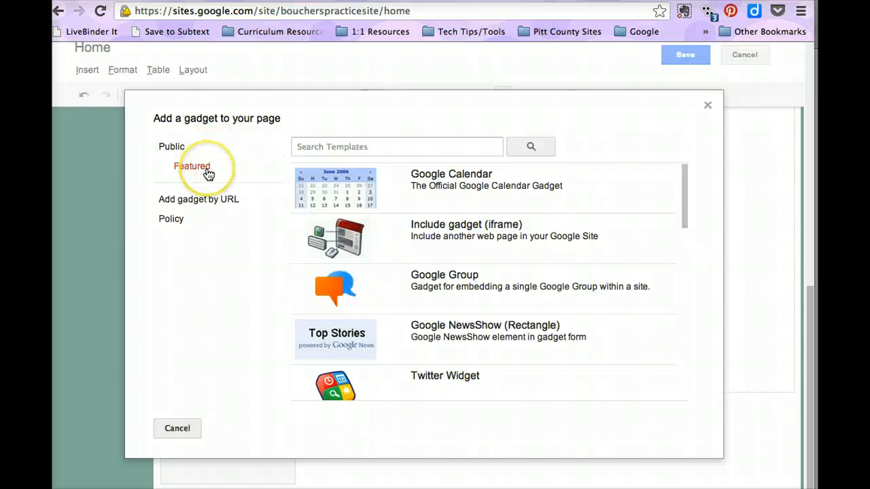
mouse_move(172, 147)
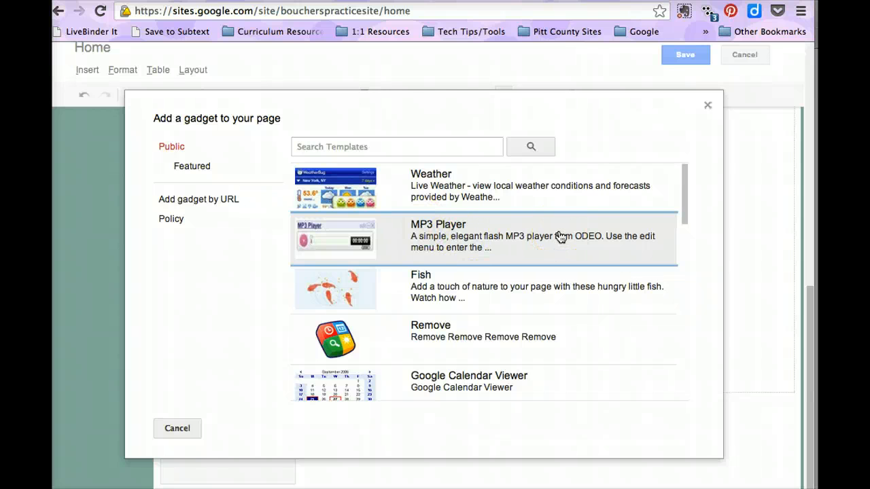
scroll("down", 3)
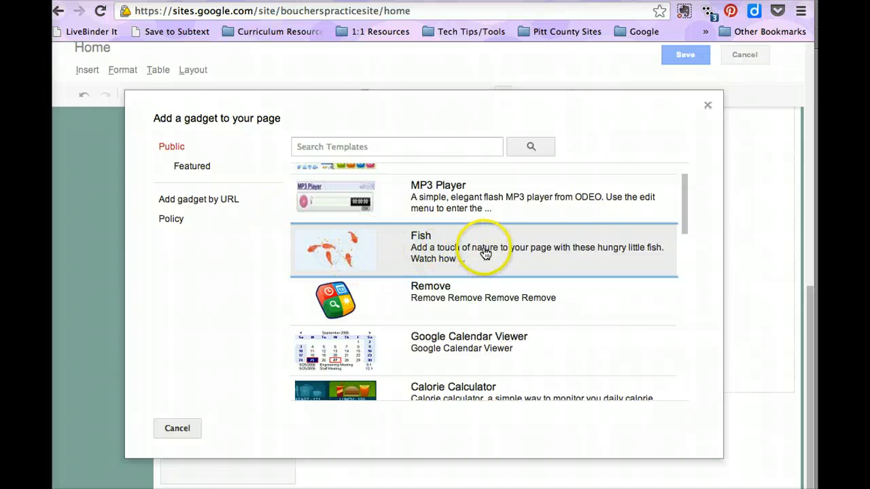
left_click(482, 247)
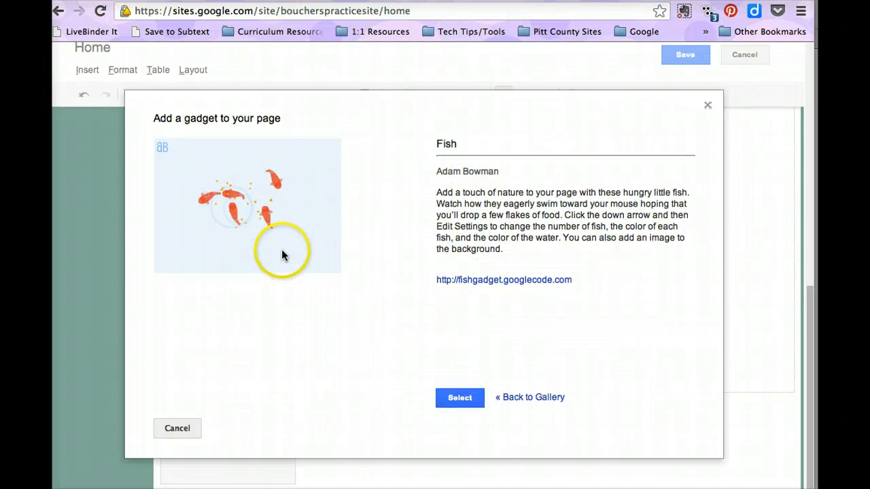
left_click(459, 396)
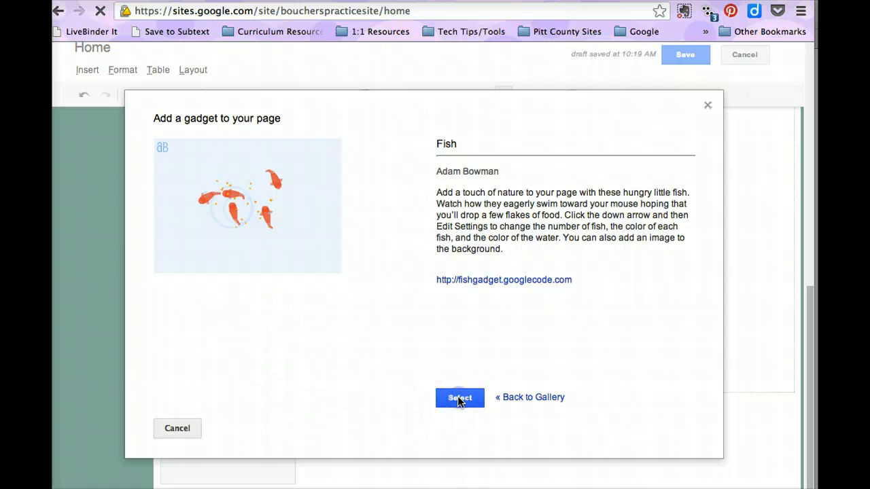
Step: Set Fish 1–4 colours to Green, Lite-Blue, Yellow and Orange and preview the gadget
left_click(459, 397)
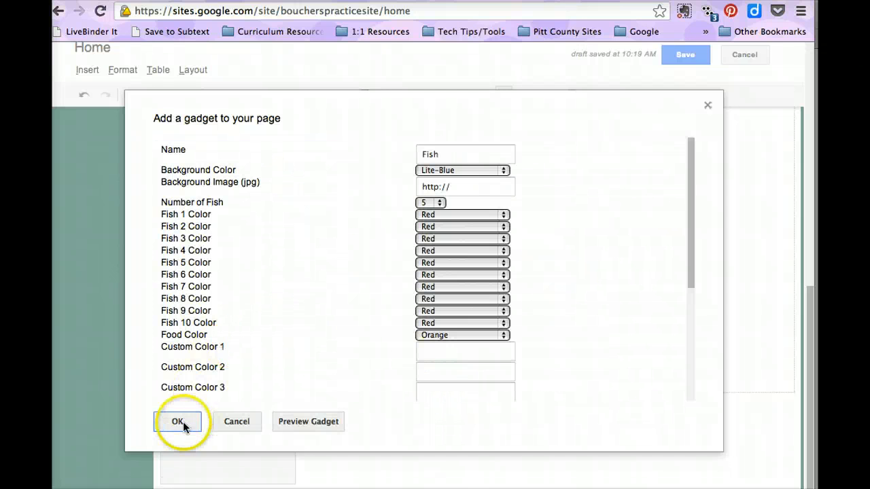
mouse_move(496, 226)
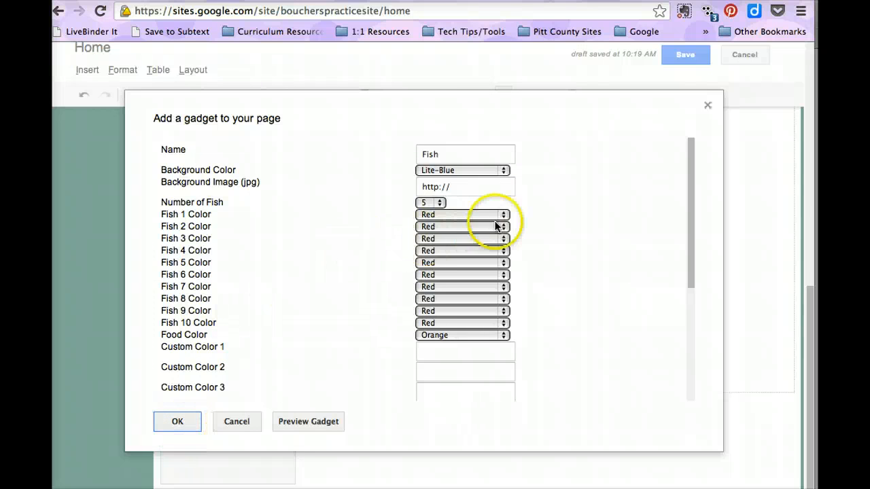
left_click(462, 215)
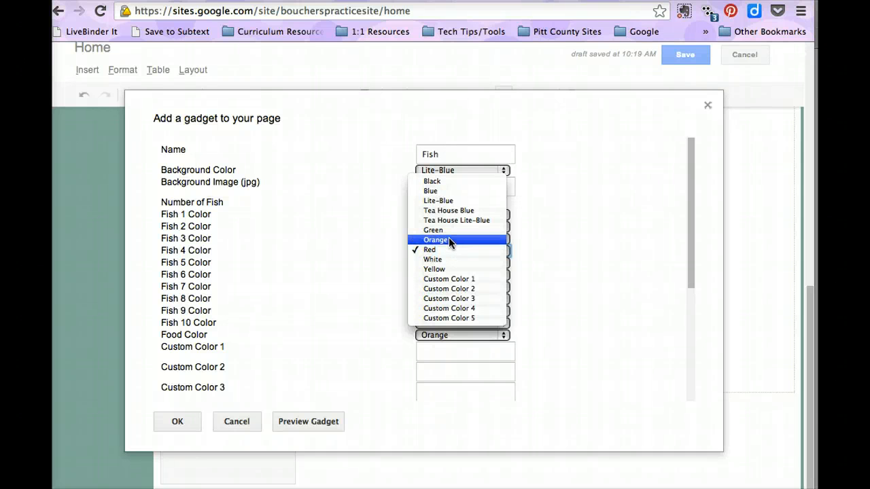
mouse_move(434, 229)
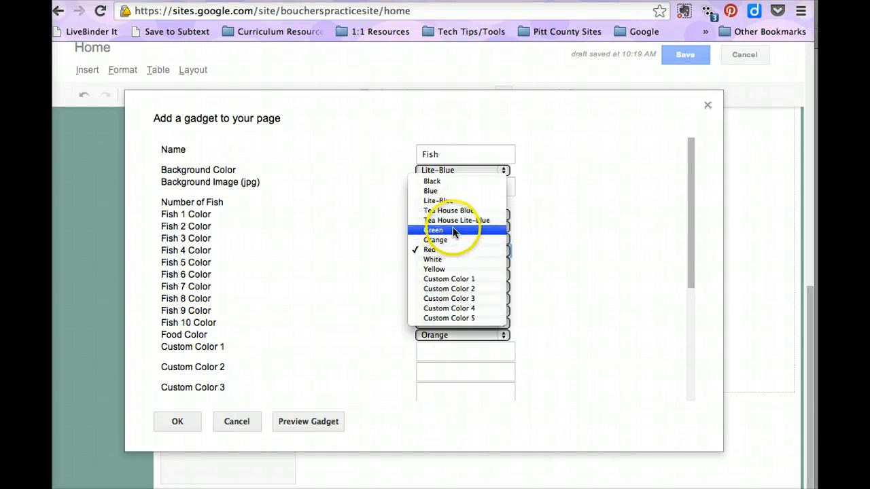
left_click(435, 230)
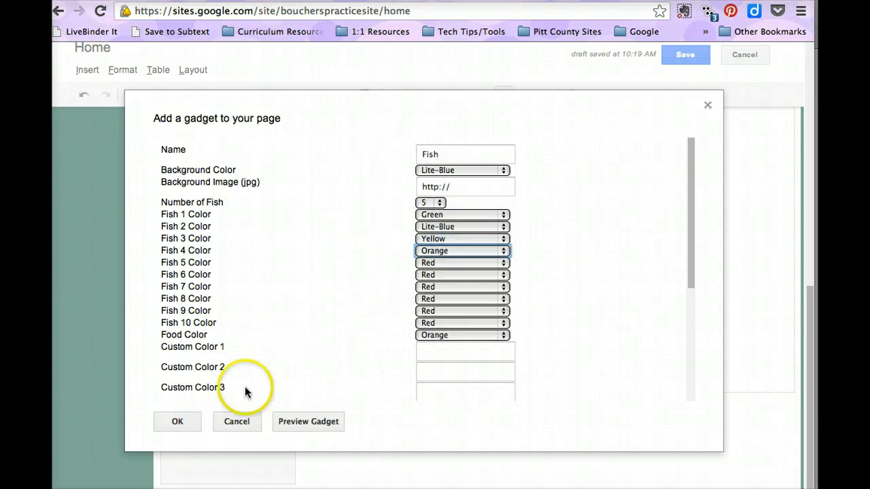
mouse_move(288, 424)
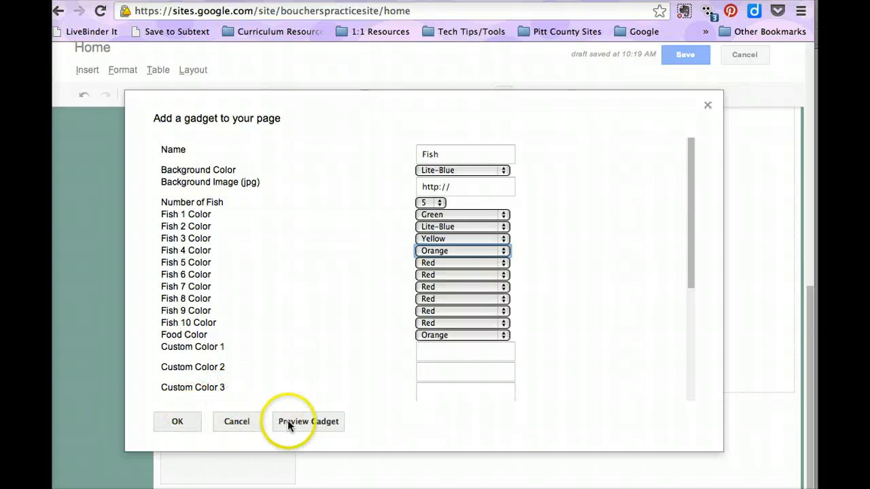
left_click(307, 421)
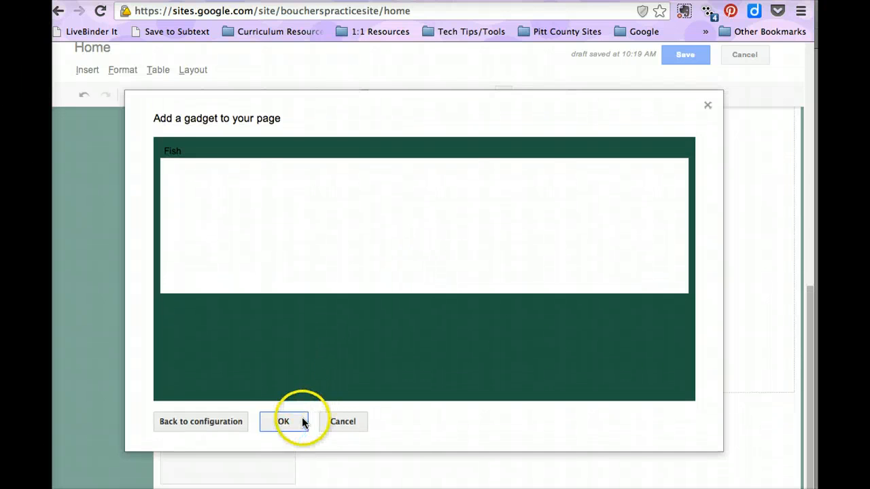
Step: Confirm the Fish gadget below the Ambassador badge and save the Home page
left_click(282, 421)
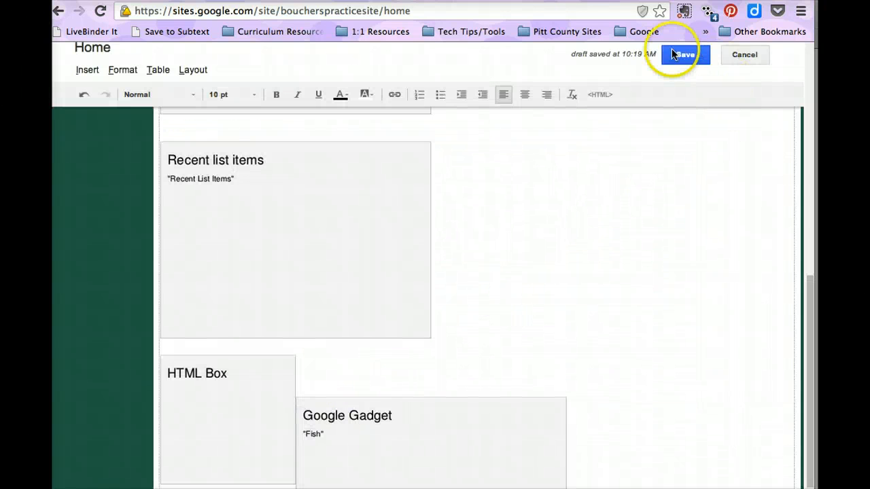
left_click(685, 55)
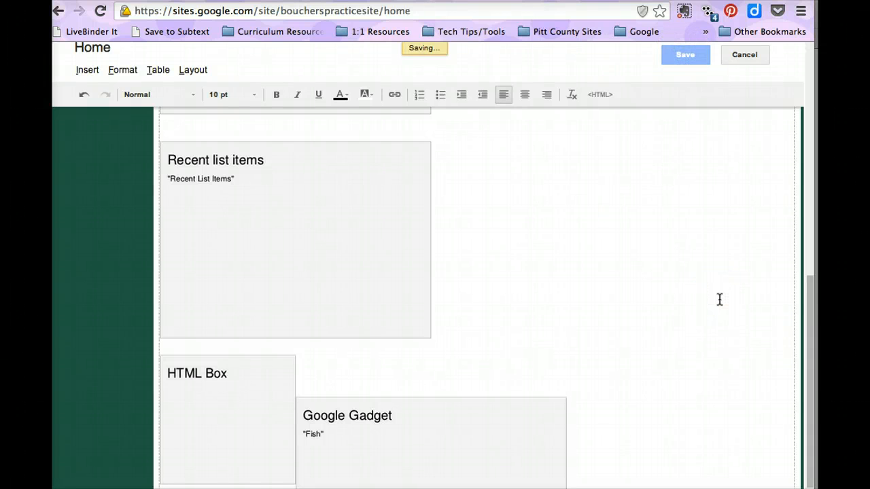
left_click(684, 54)
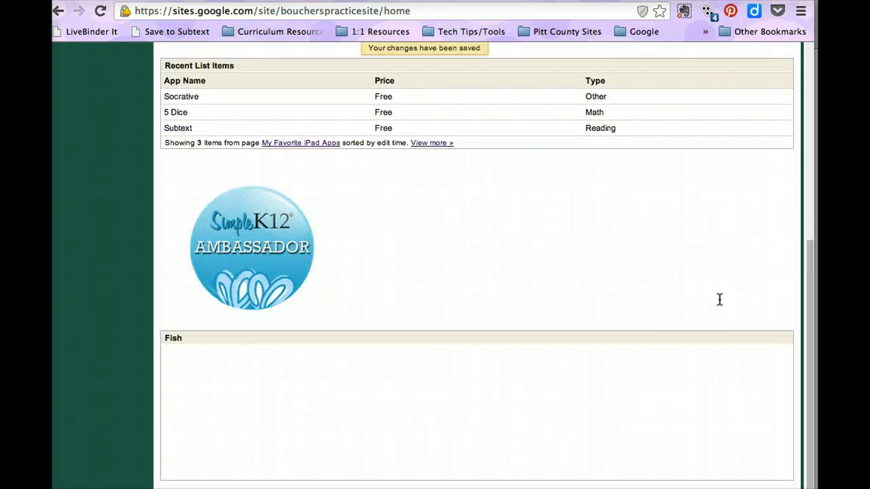